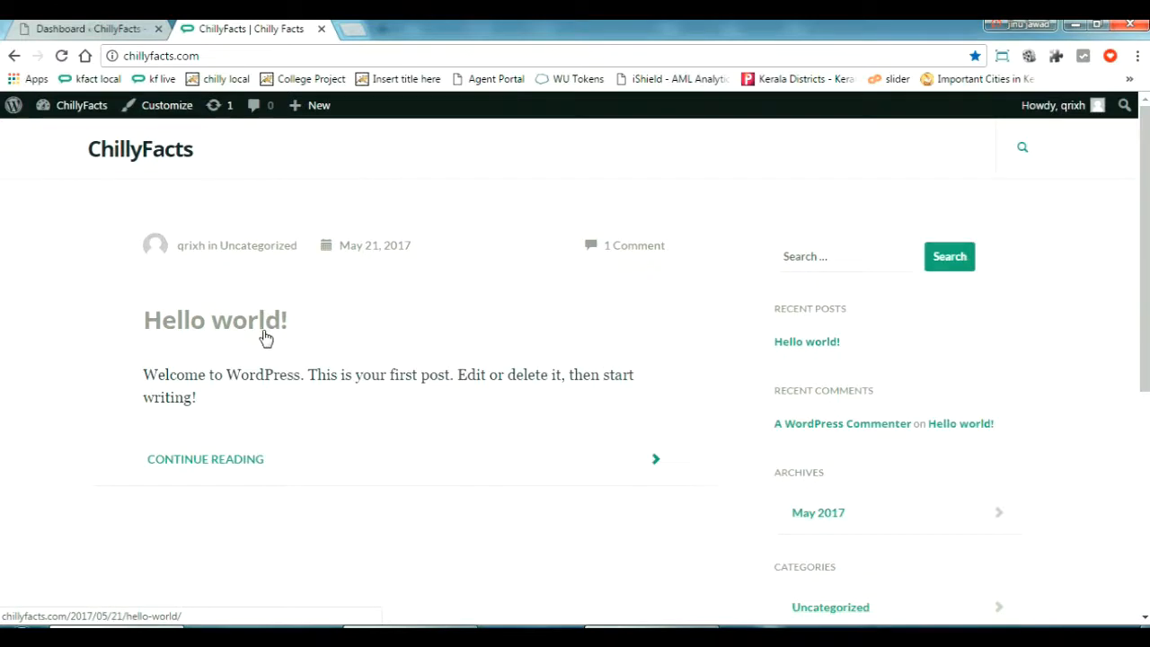
- Open the 'Hello world!' post on the live site and highlight its /2017/05/21/hello-world/ path
click(215, 320)
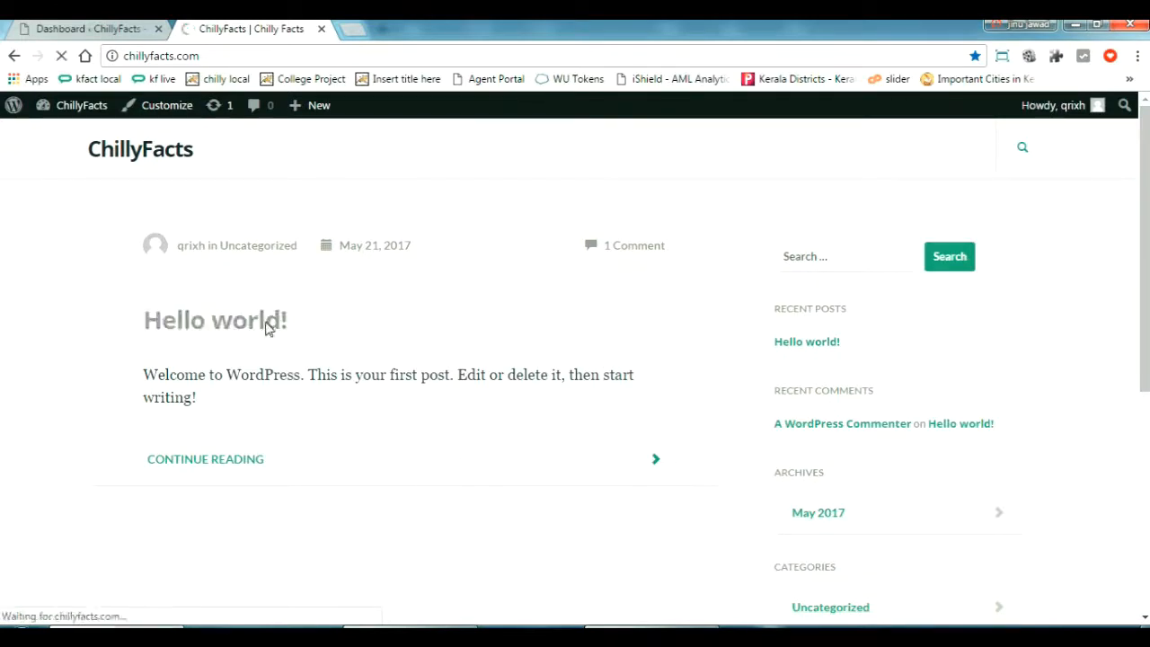
click(214, 320)
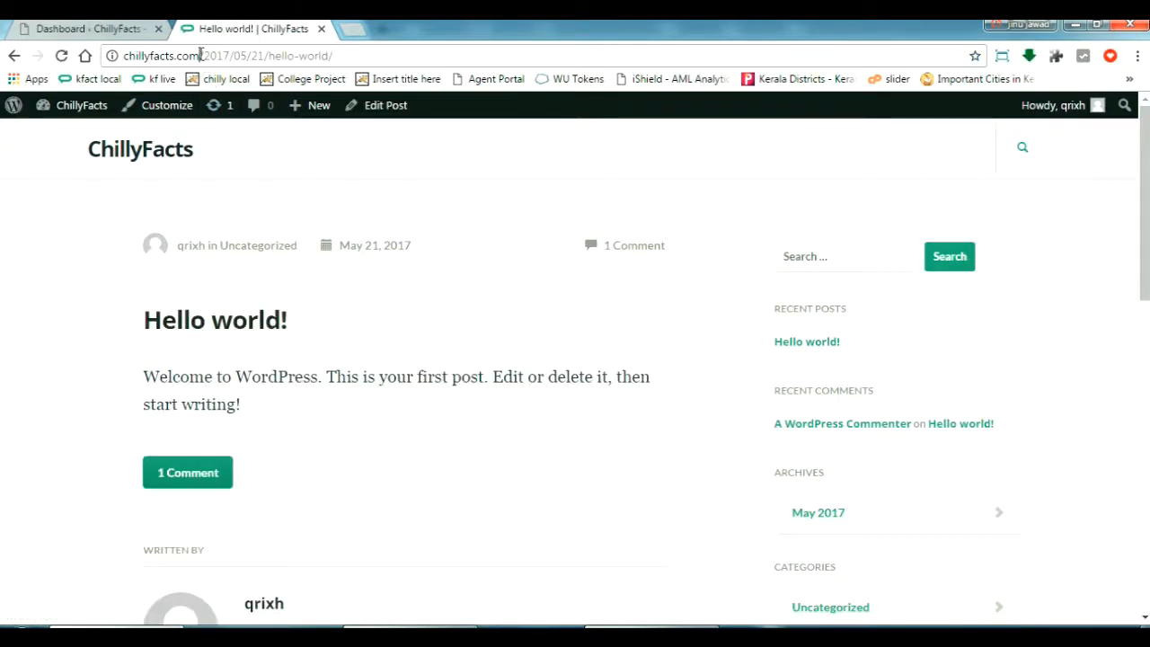
double_click(260, 55)
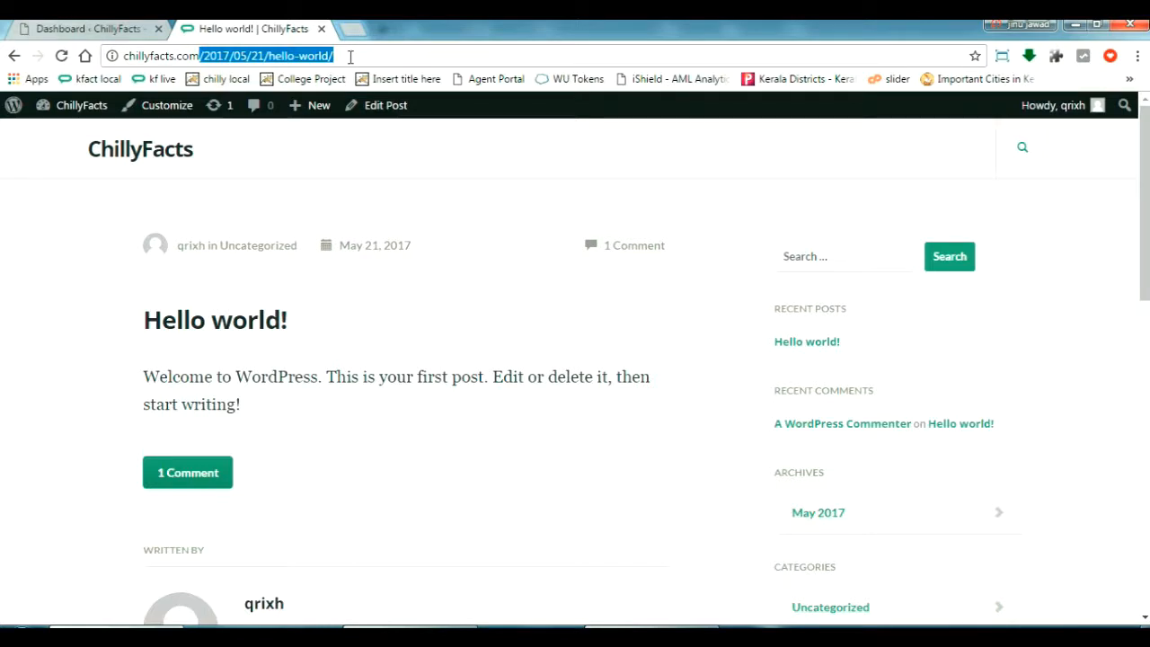
- Return to the admin dashboard and start a new post via Posts > Add New
click(81, 29)
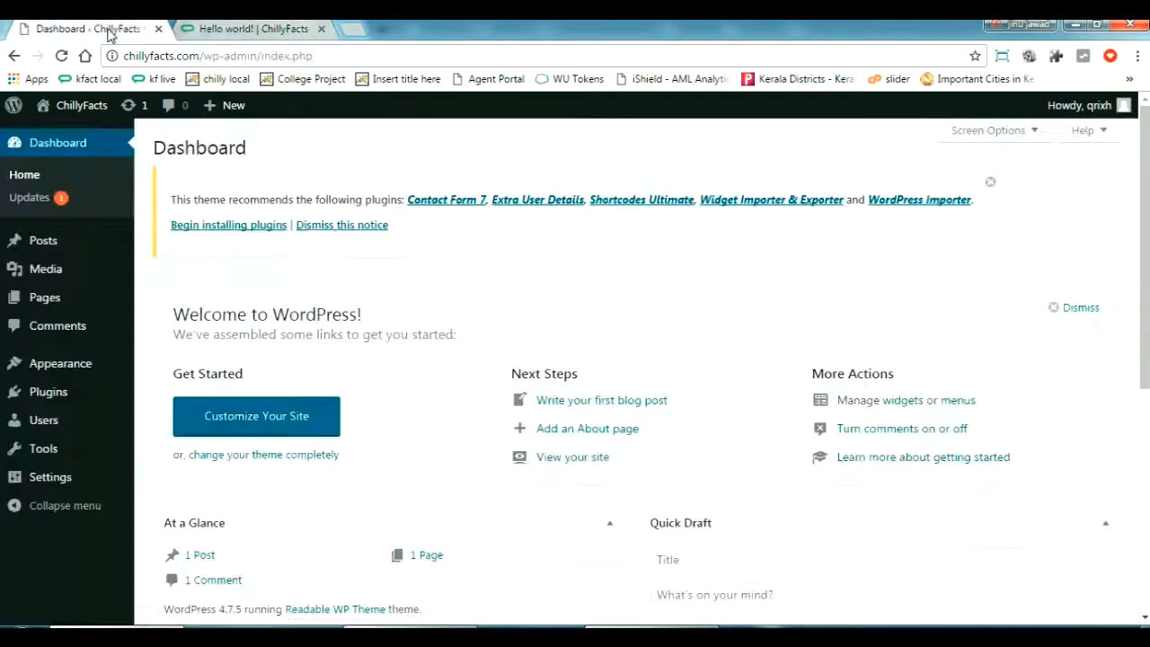
mouse_move(42, 240)
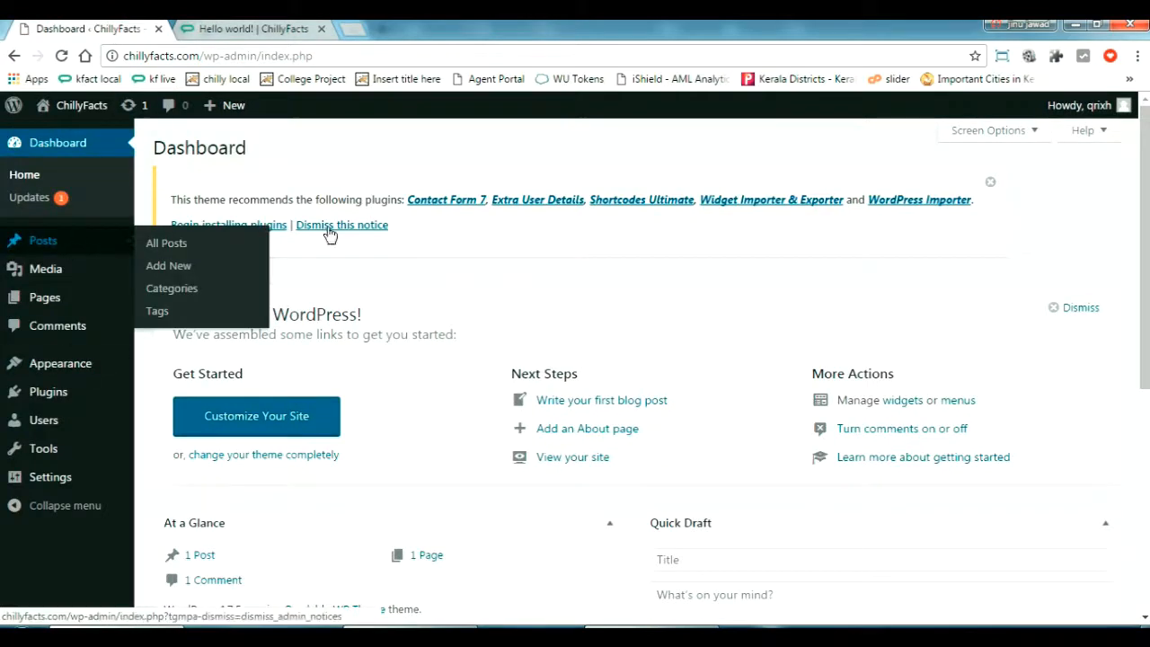
mouse_move(50, 256)
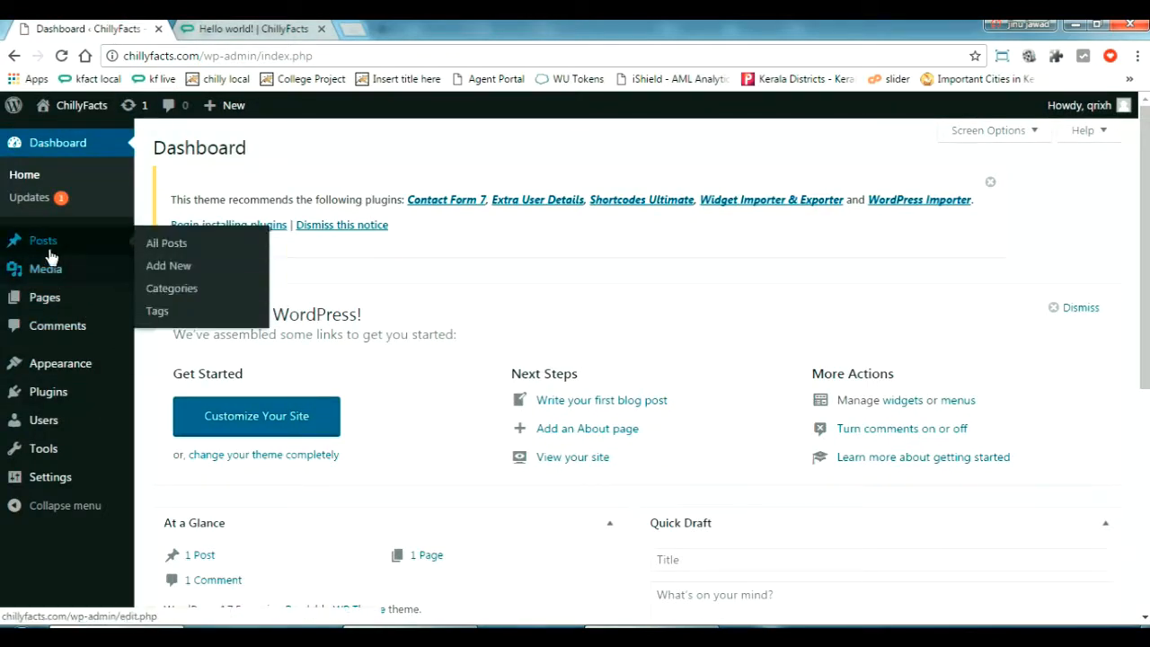
mouse_move(164, 247)
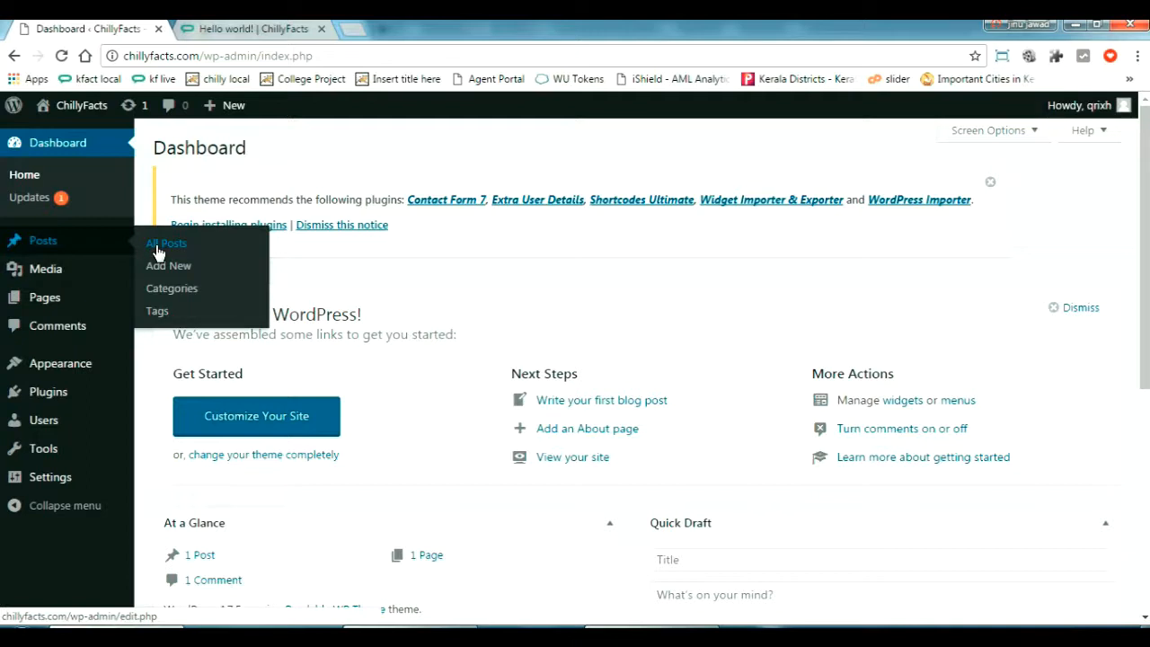
click(168, 265)
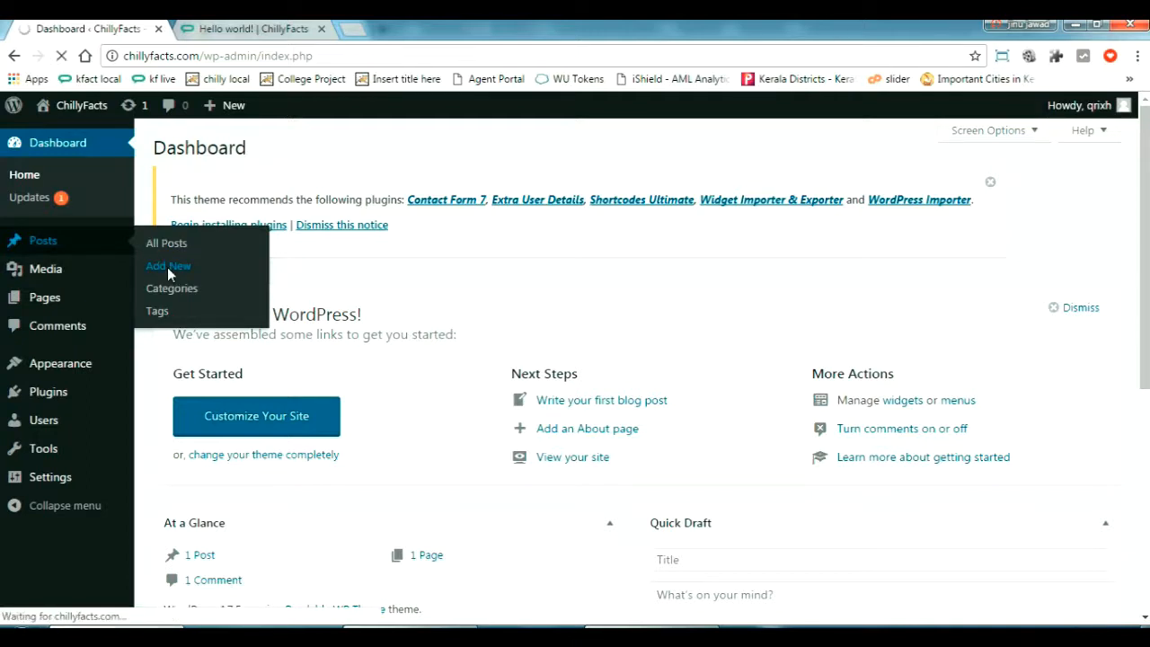
click(168, 266)
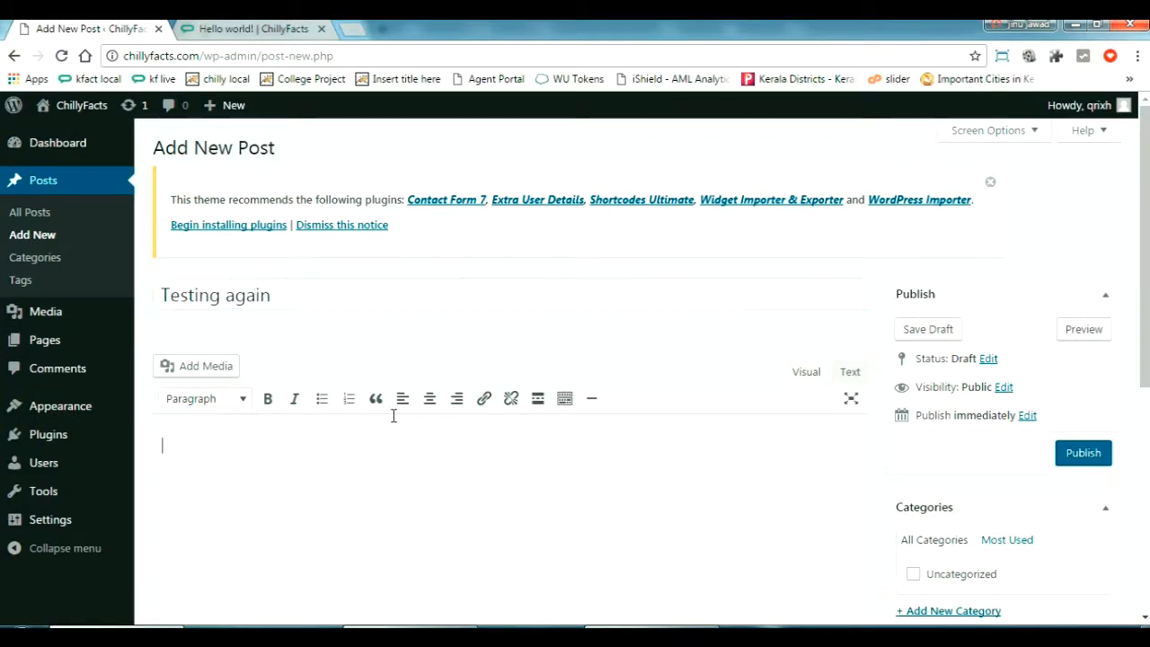
- Write the body 'Hello world i am testing again..' and check the generated dated permalink
text(Hello work)
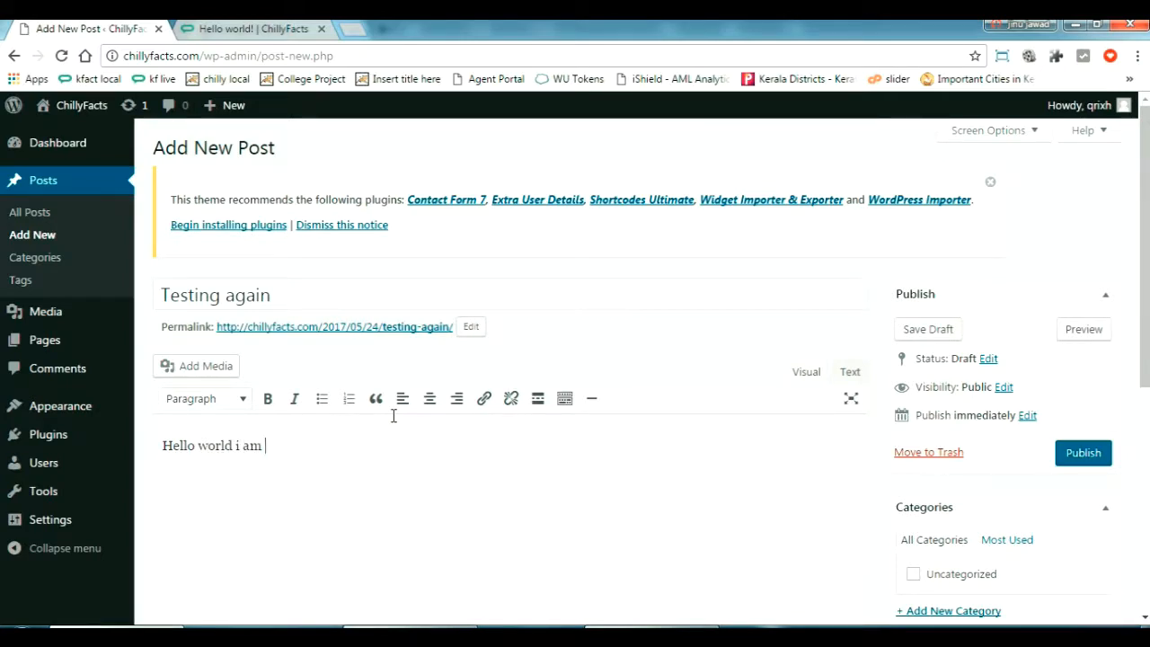
text(testing again..)
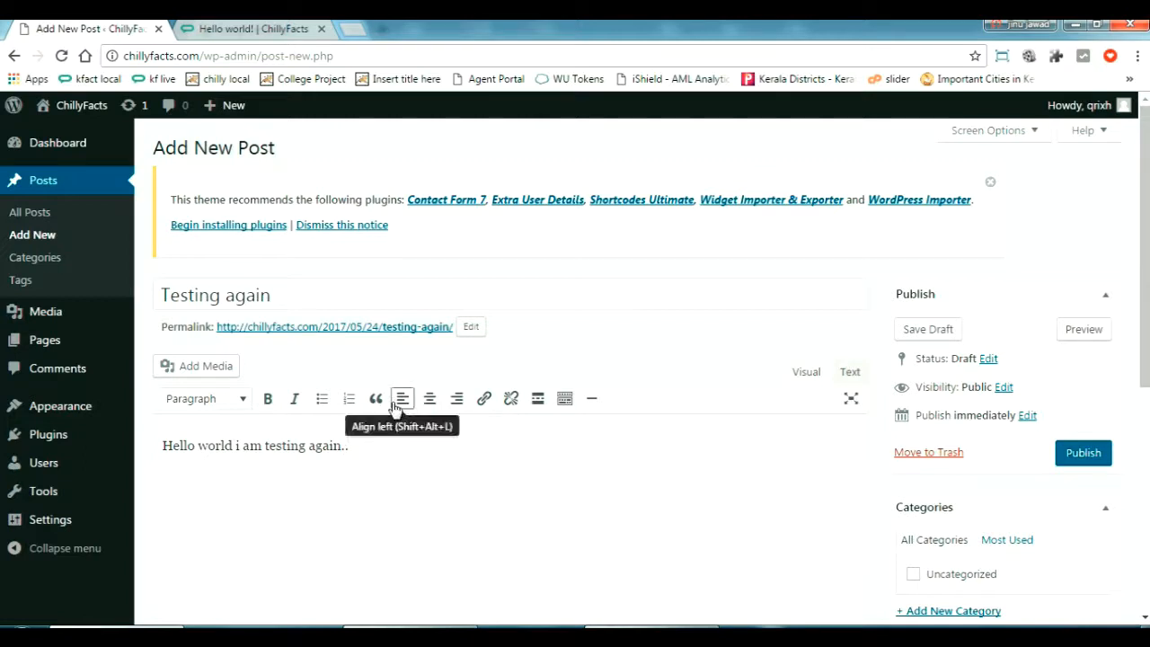
mouse_move(350, 333)
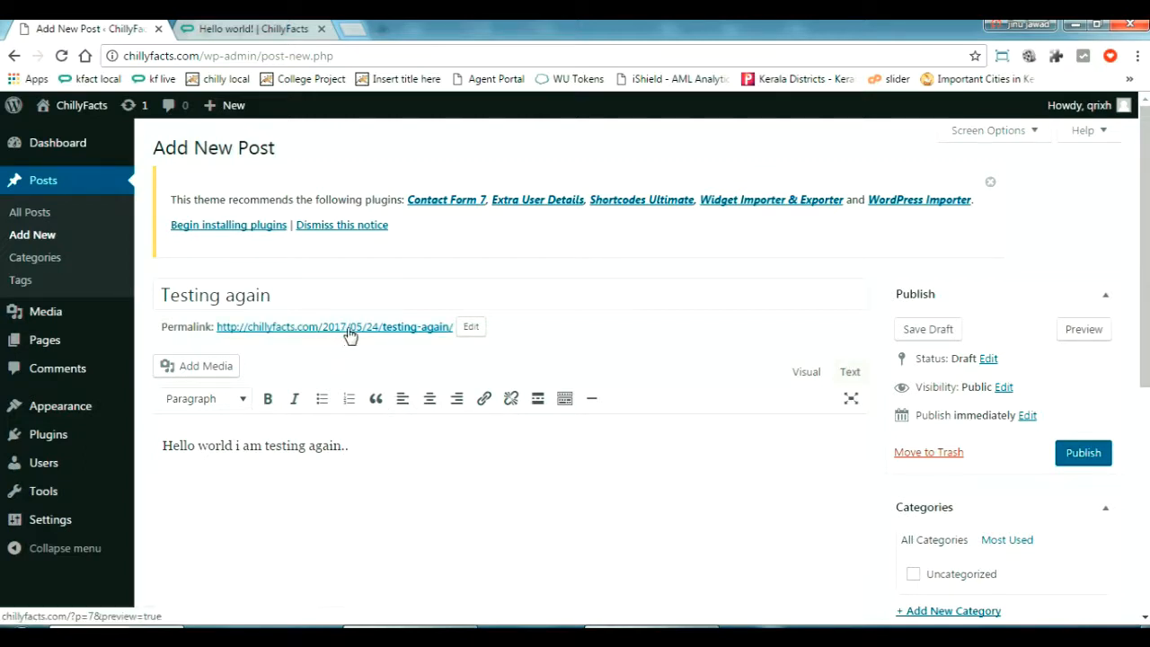
click(215, 295)
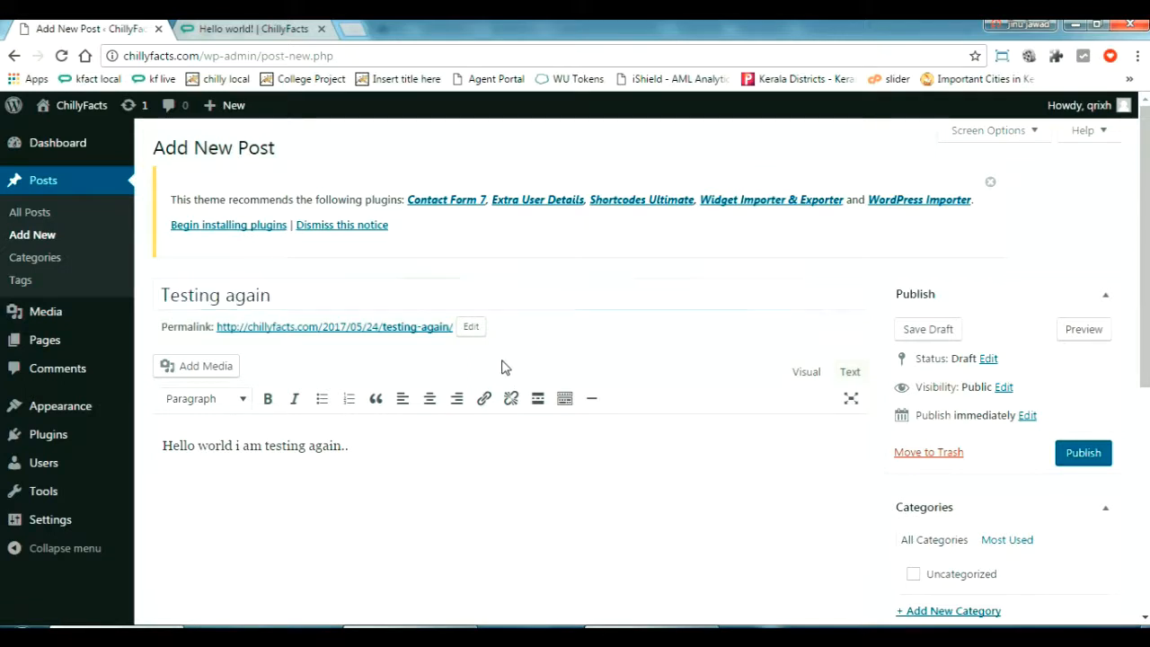
- Edit the permalink and select the 'testing-again' slug, since the date part is fixed
click(469, 326)
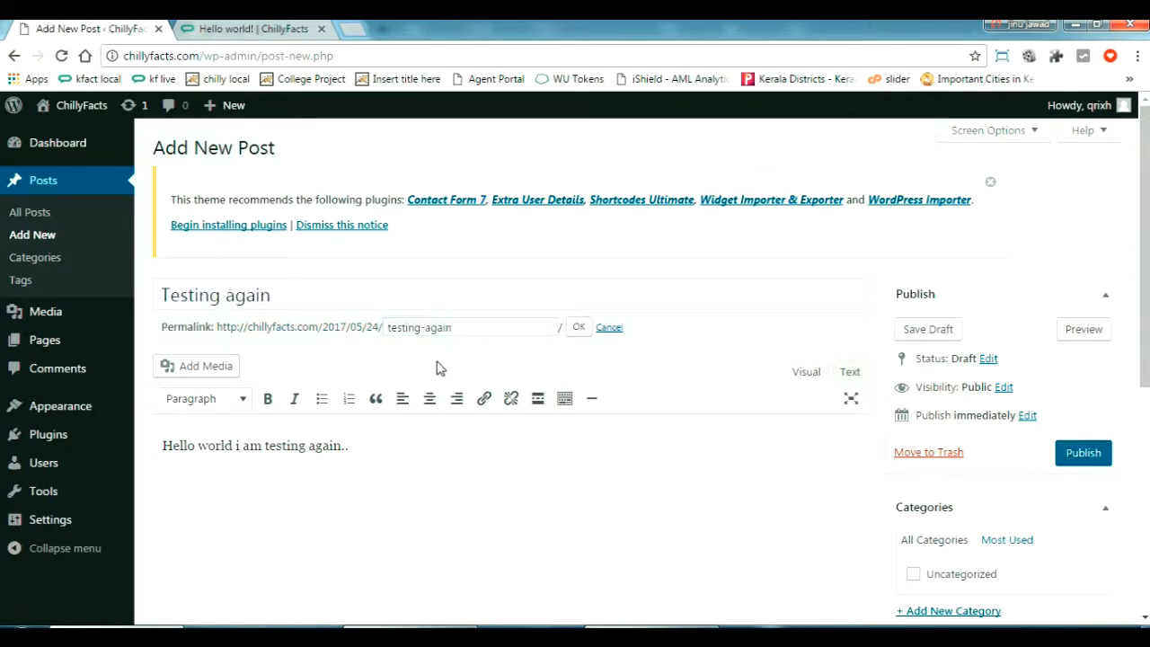
double_click(349, 327)
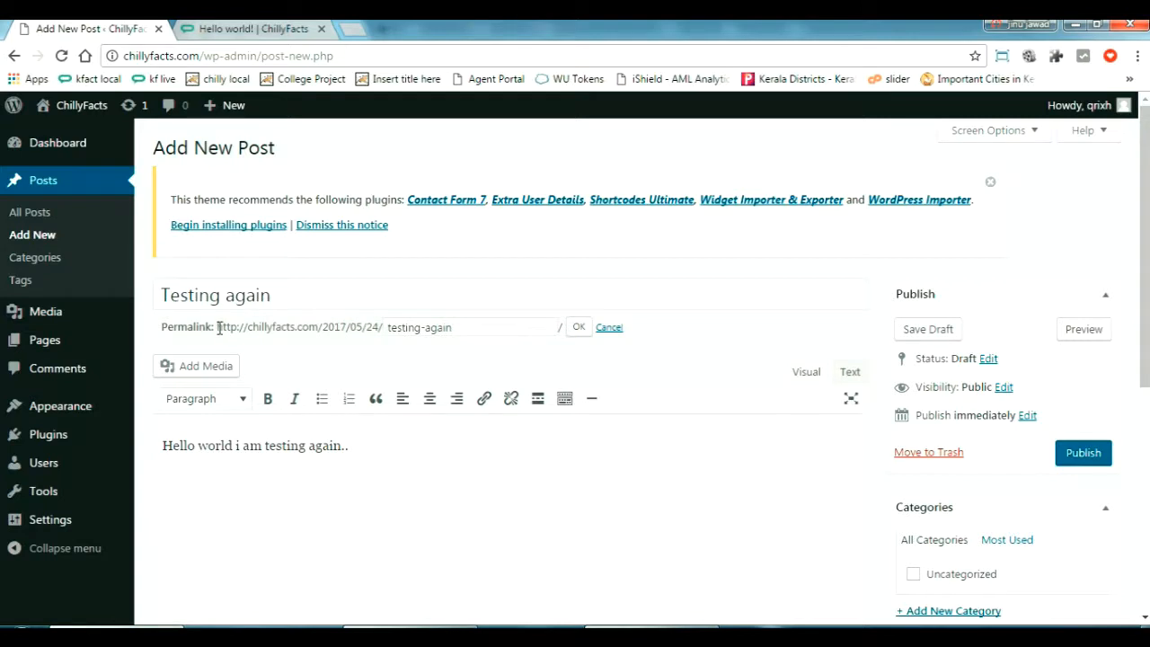
double_click(268, 327)
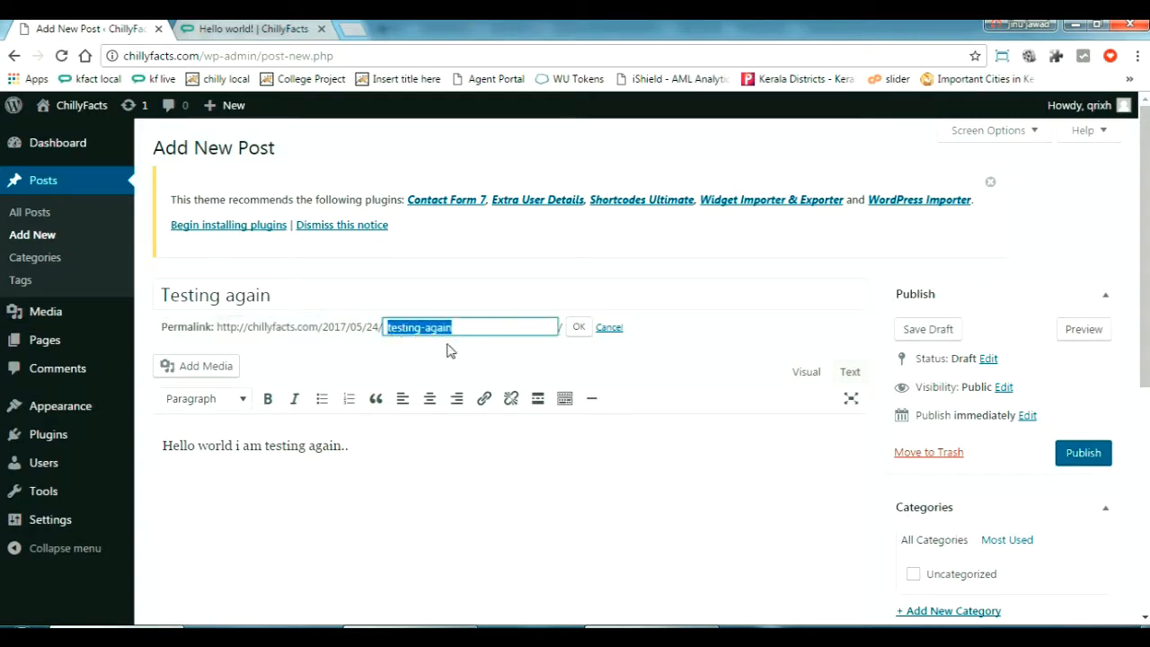
mouse_move(500, 361)
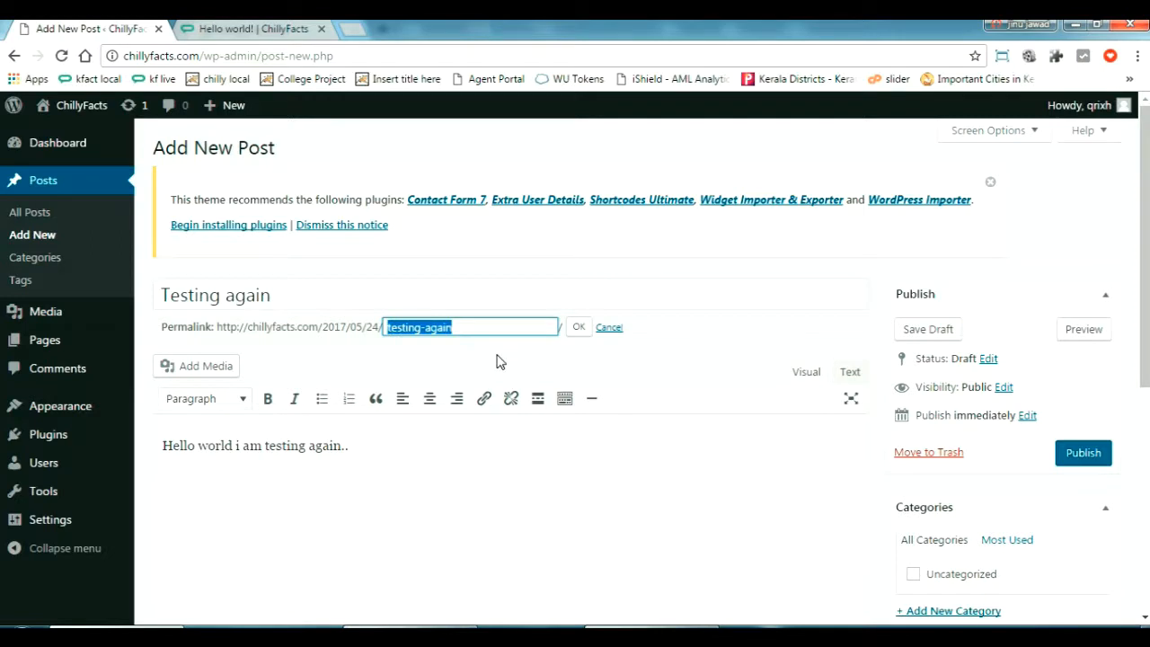
mouse_move(681, 522)
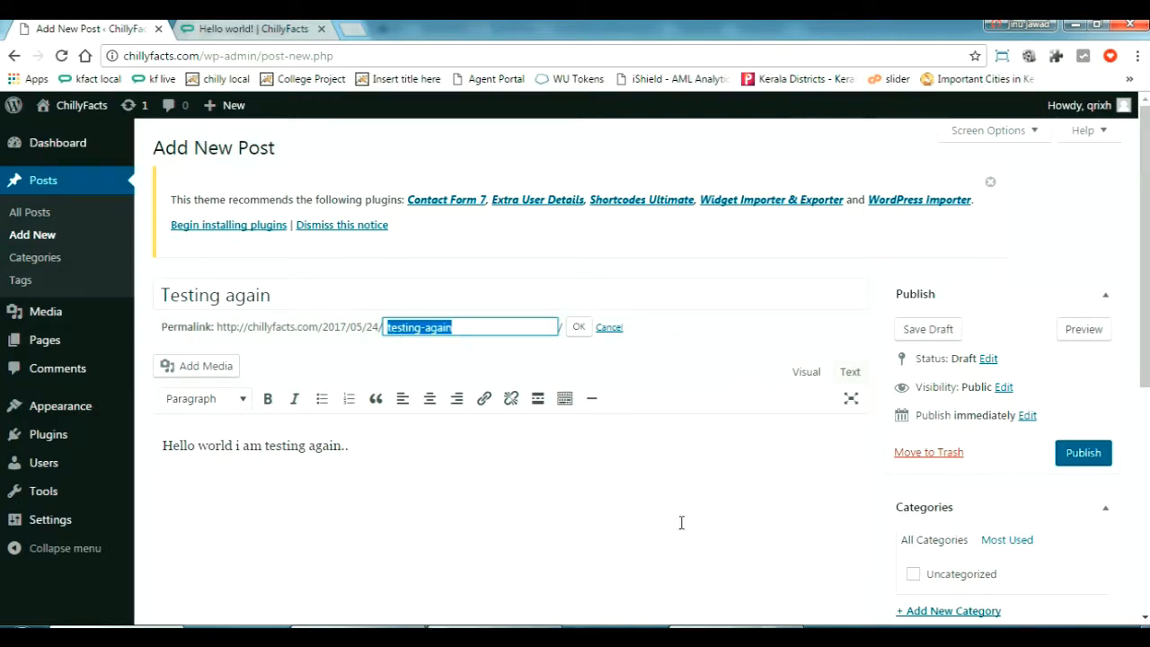
- Publish 'Testing again' so it appears on the ChillyFacts homepage above 'Hello world!'
click(1083, 453)
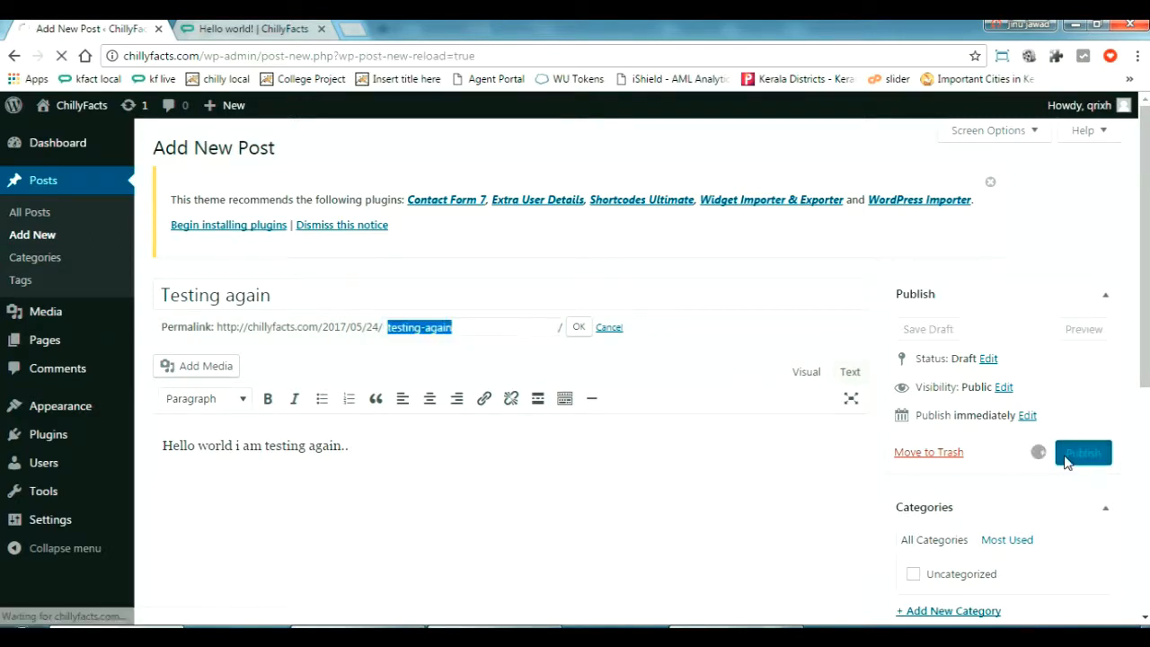
click(1083, 452)
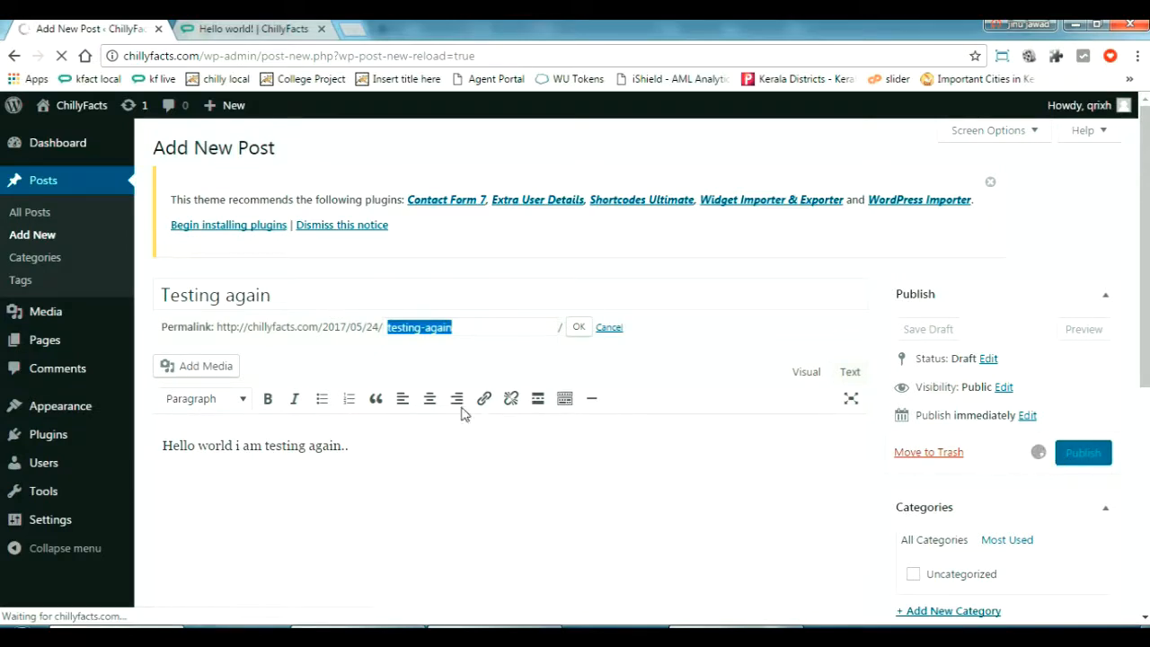
click(1083, 452)
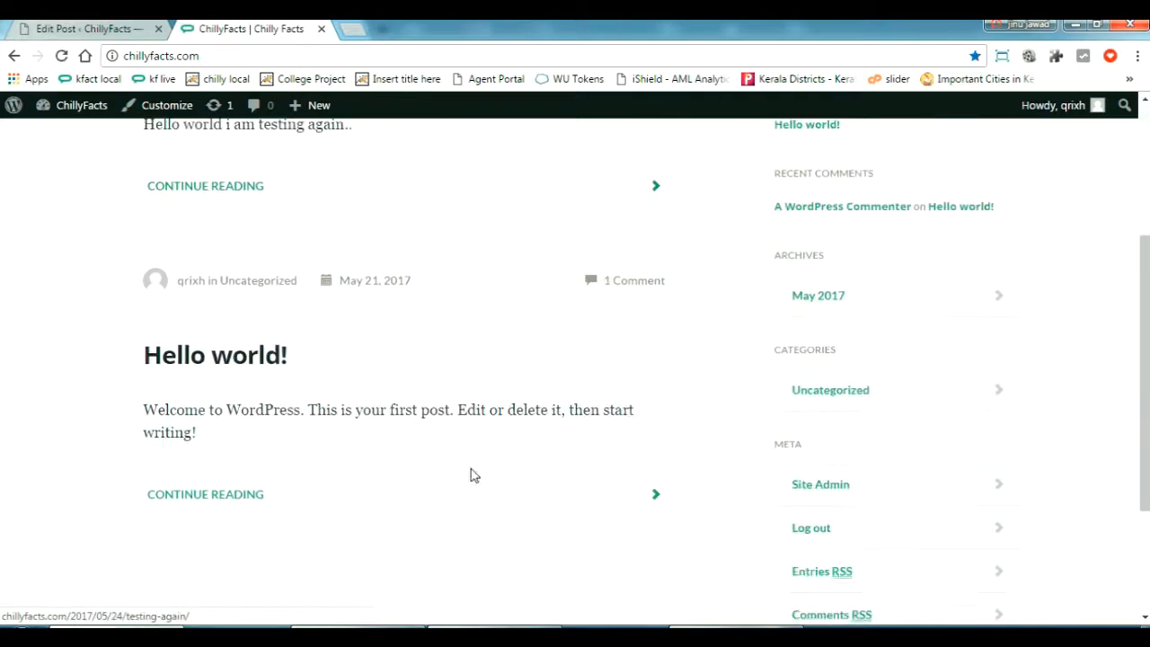
- Open 'Testing again' on the live site and highlight its 2017/05/24/testing-again path
scroll(up, 3)
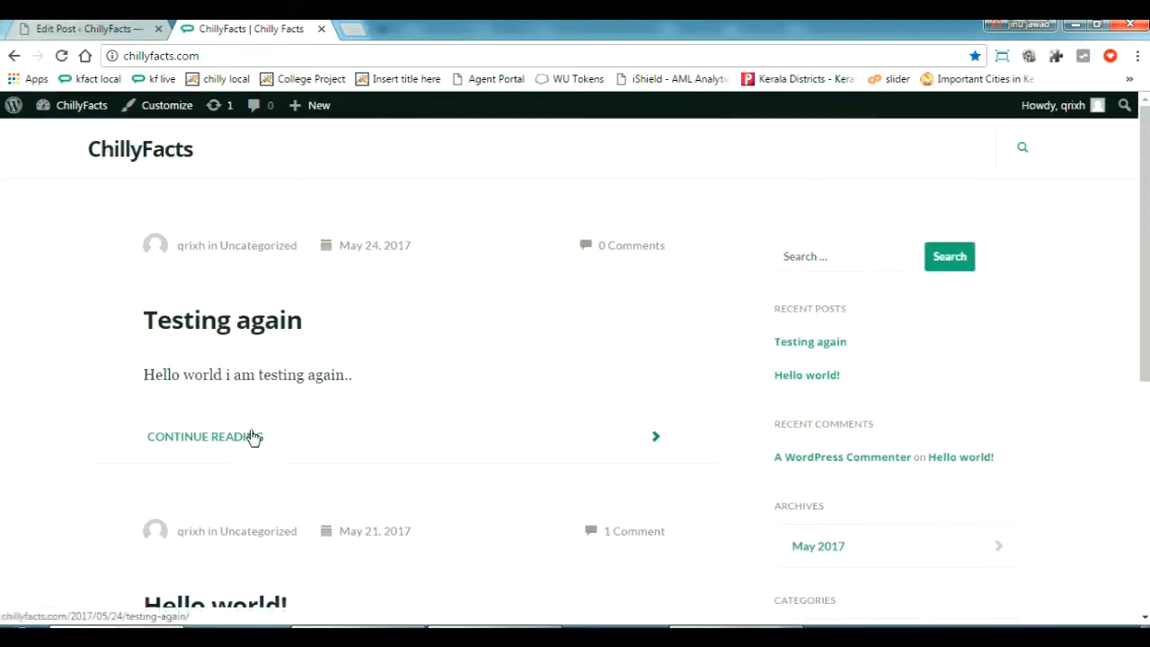
click(205, 437)
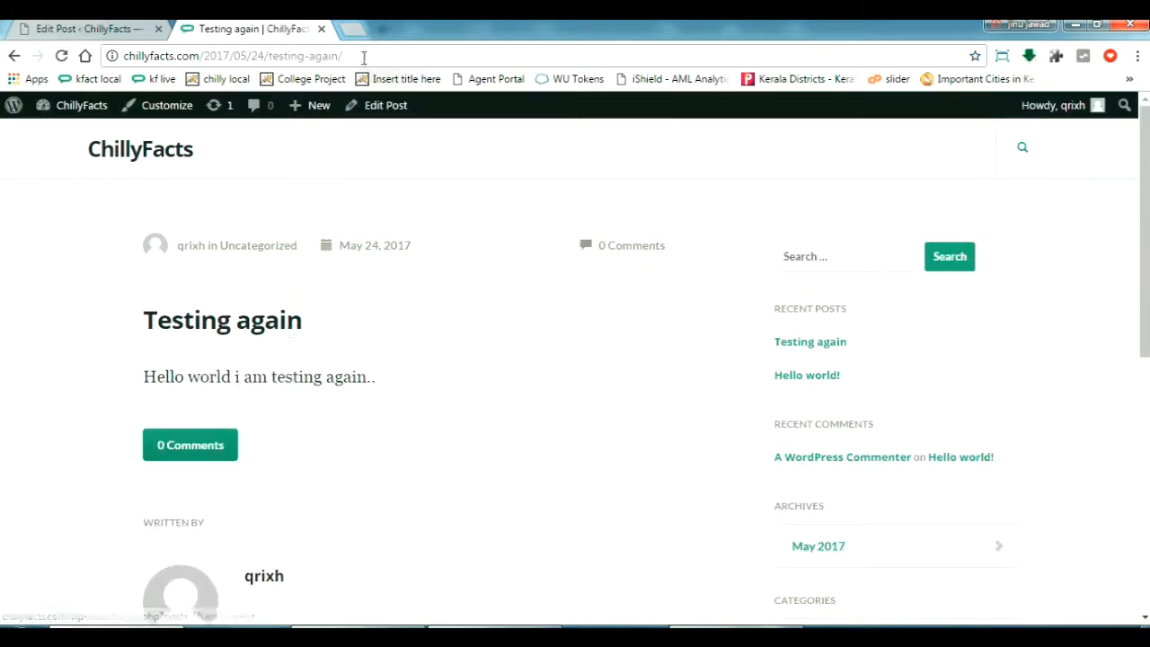
double_click(269, 56)
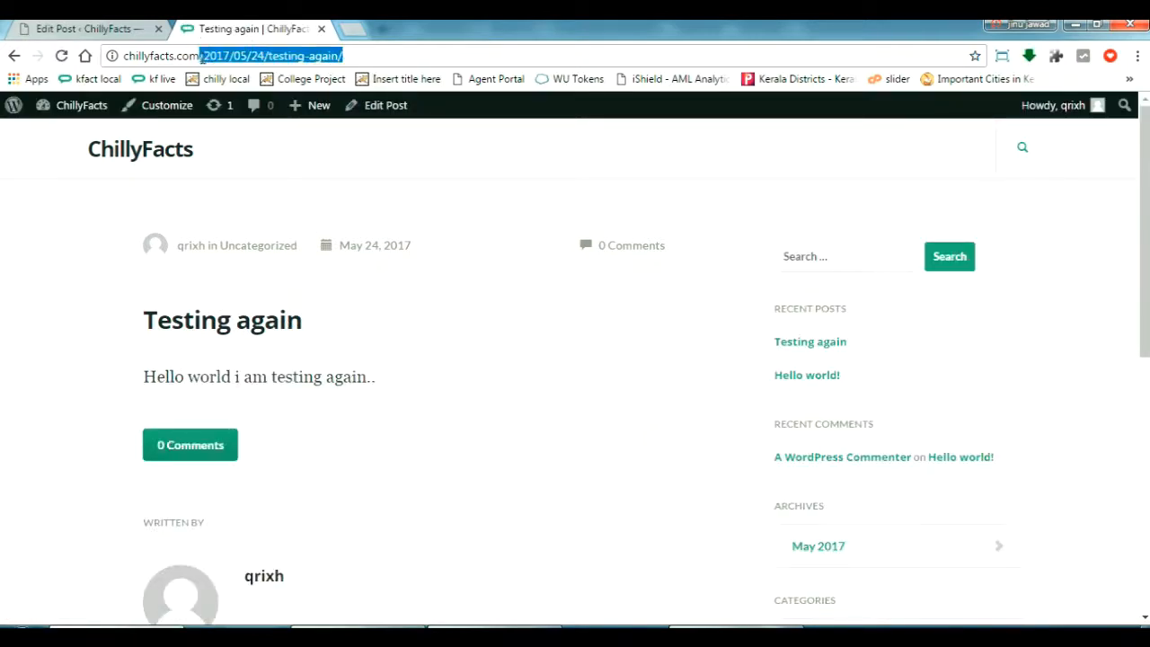
mouse_move(368, 261)
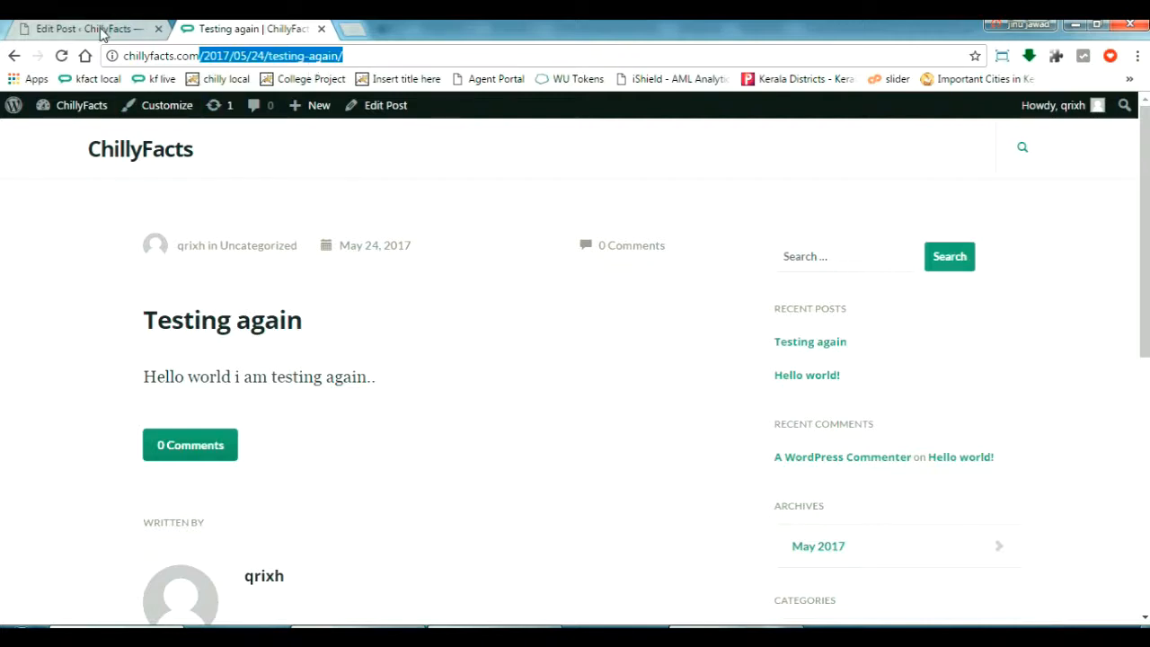
- Go to Plugins > Add New and search the plugin directory for 'permalinks'
click(81, 28)
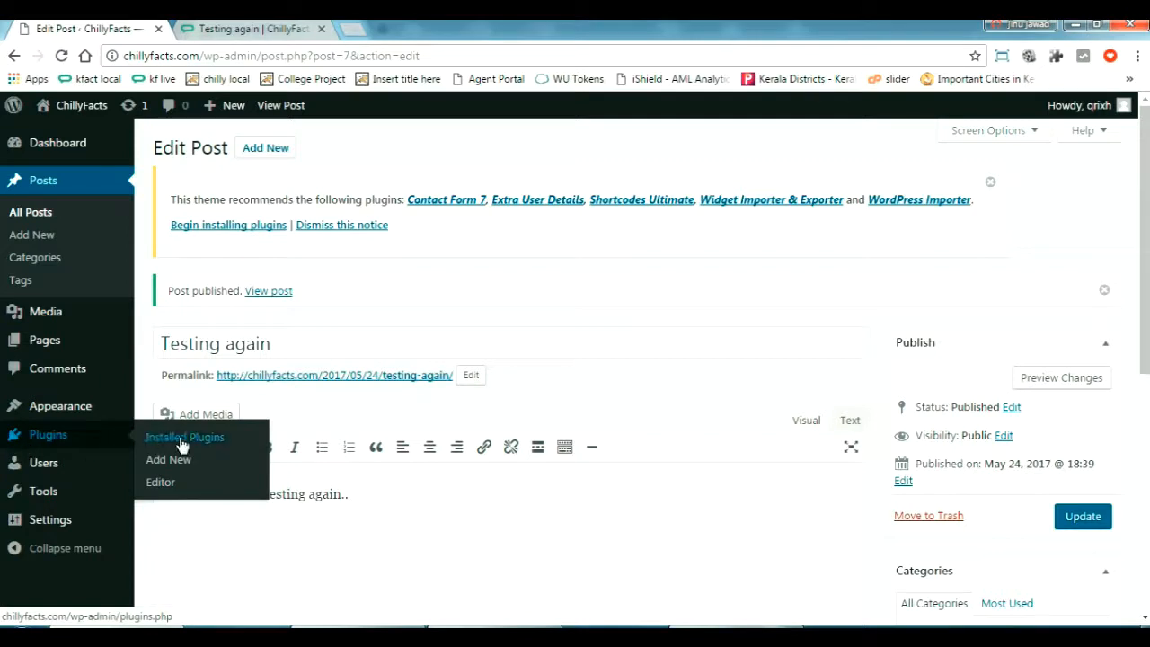
mouse_move(170, 460)
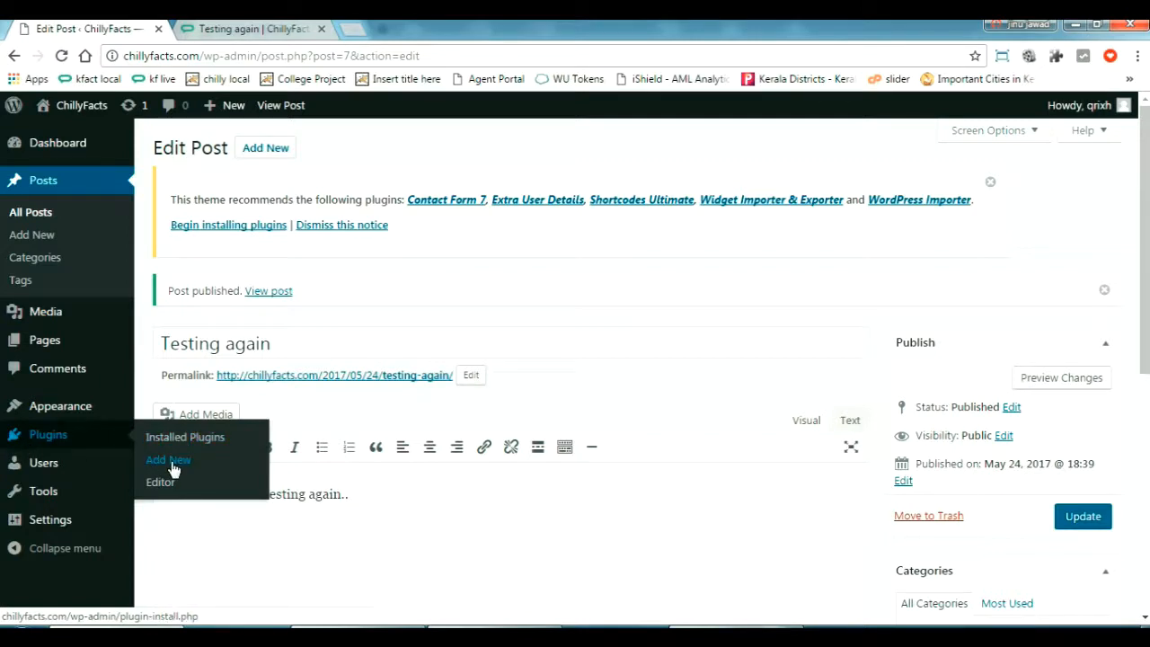
click(168, 460)
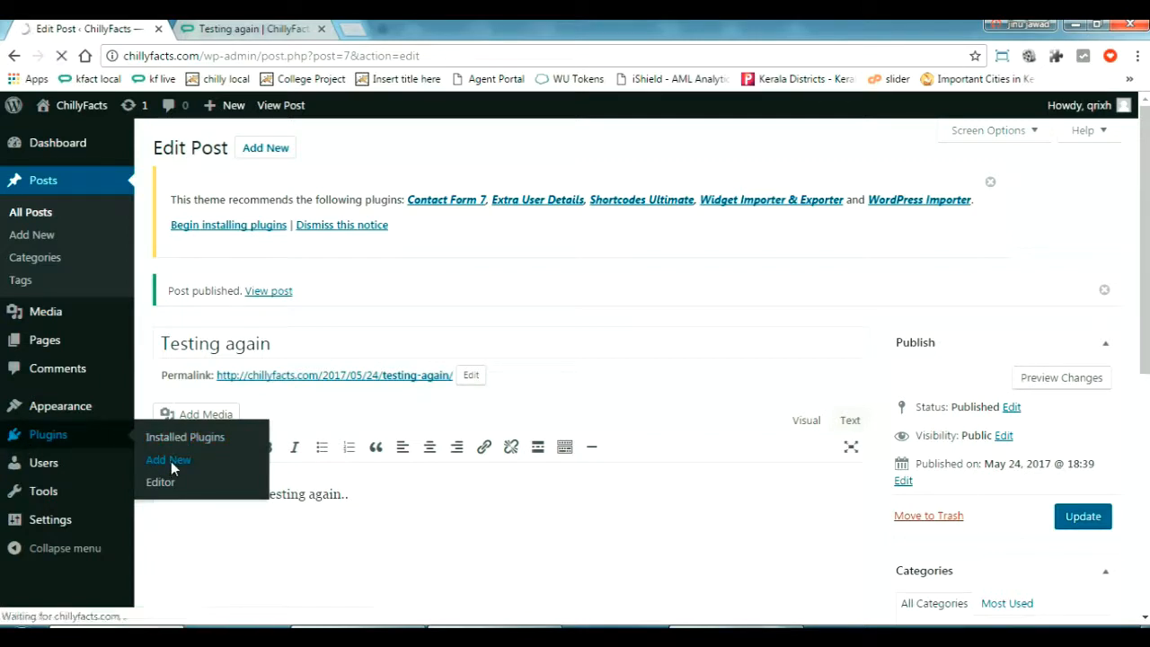
click(167, 460)
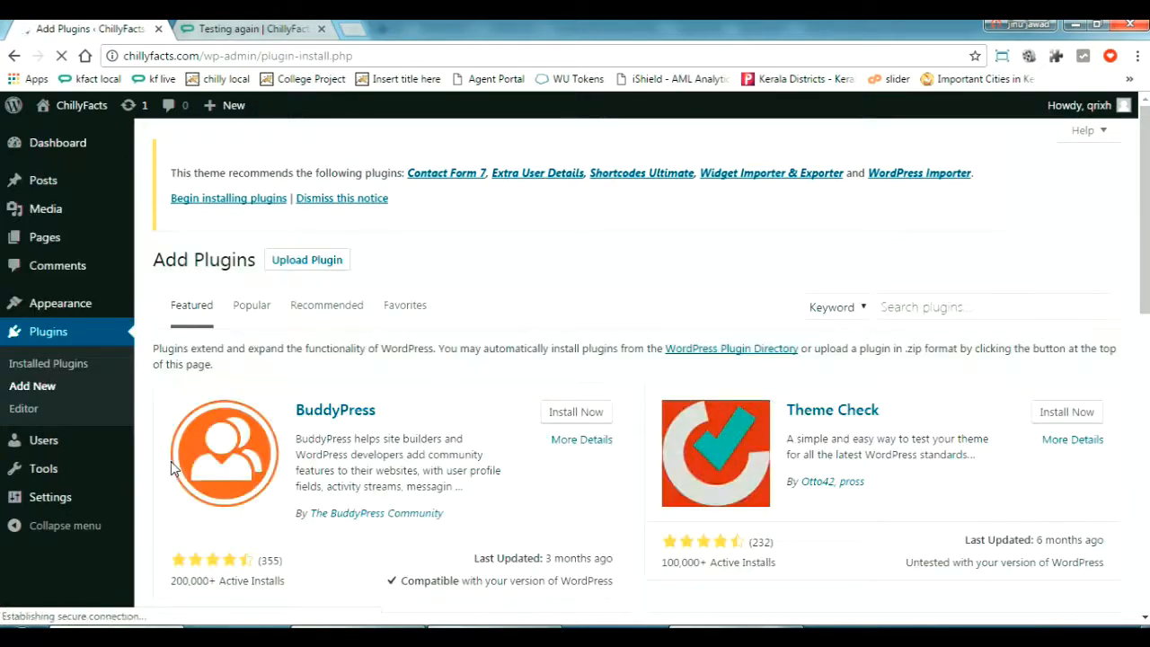
scroll(down, 3)
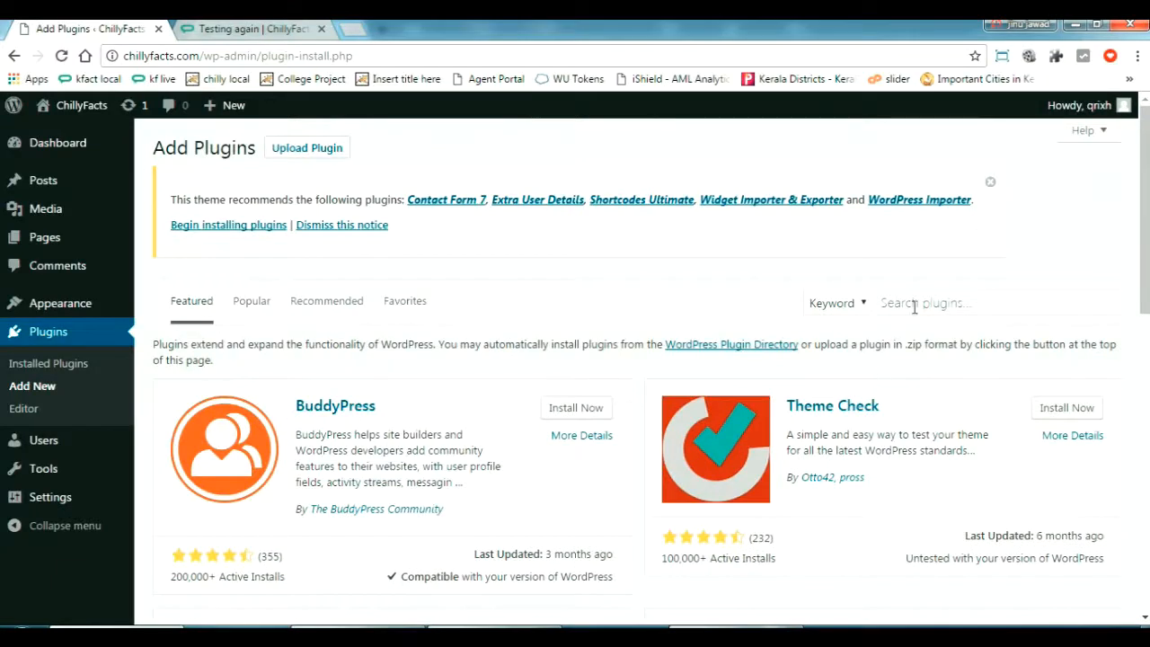
text(permalinks)
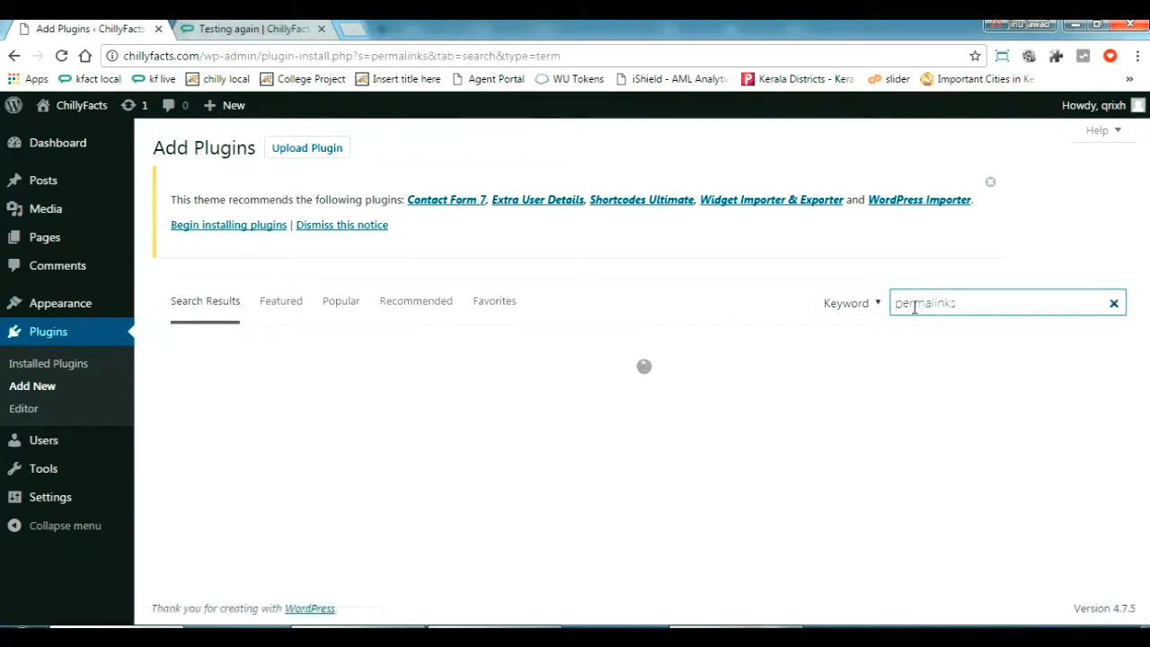
mouse_move(890, 385)
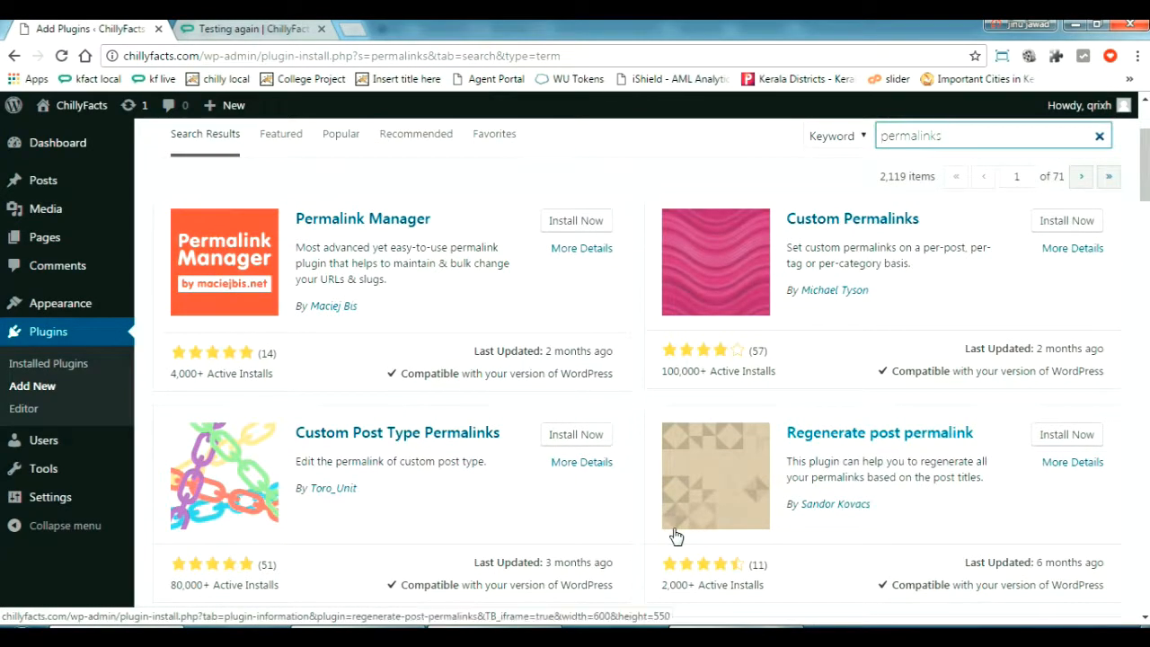
mouse_move(679, 527)
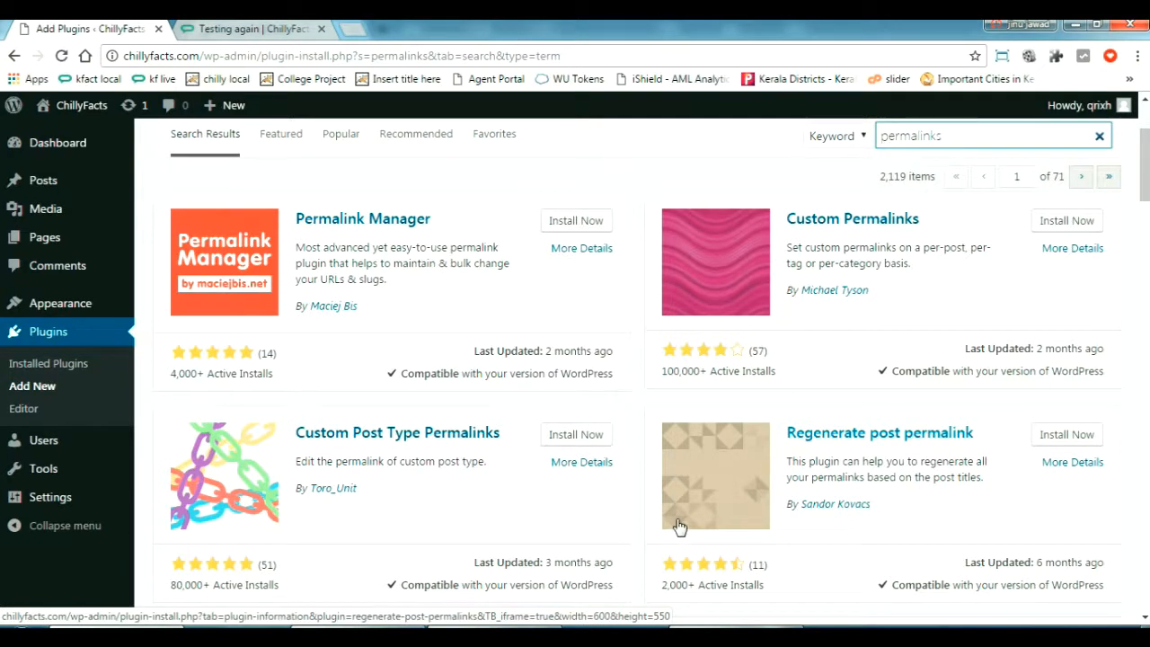
mouse_move(436, 294)
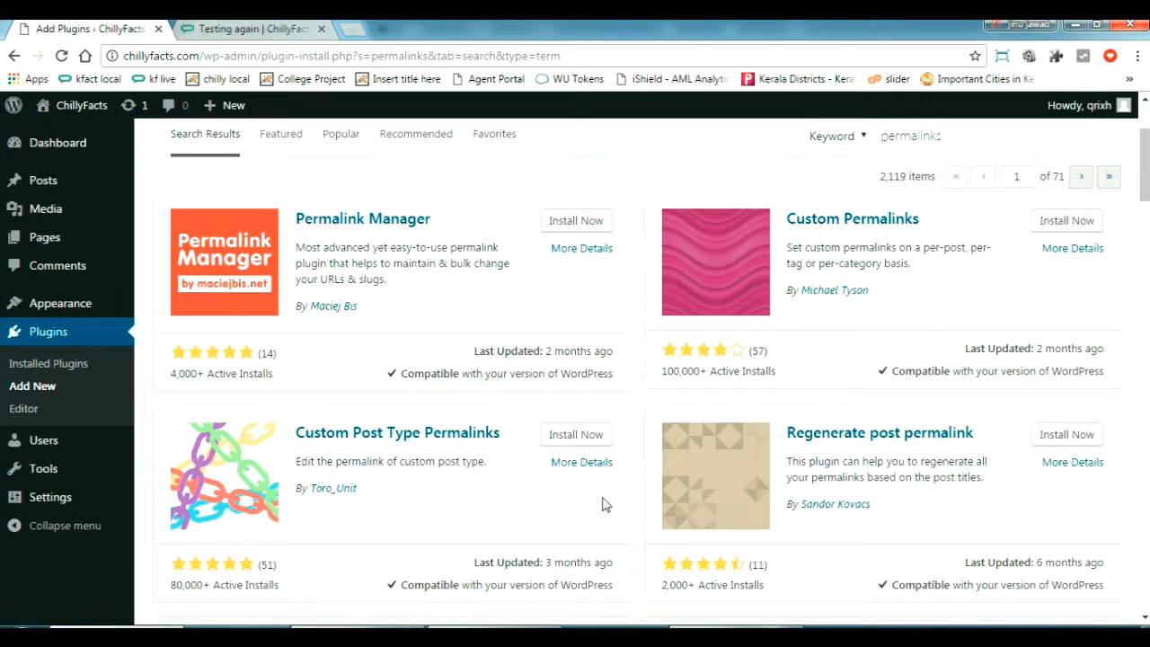
- Install the Permalink Manager plugin and activate it once installed
click(576, 220)
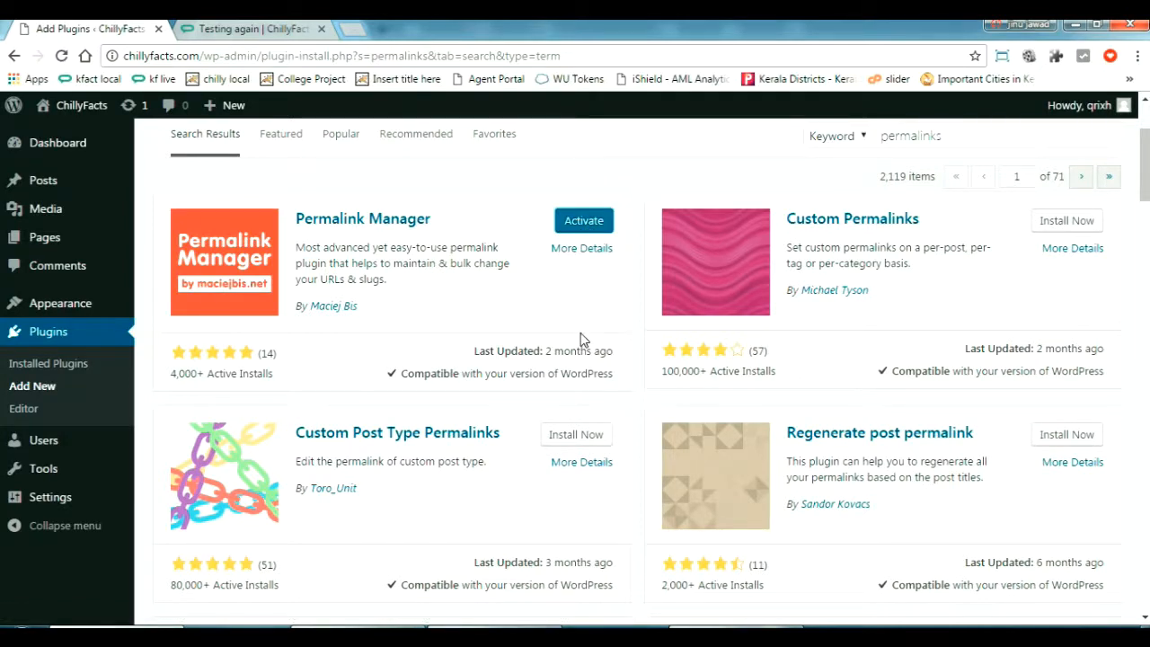
mouse_move(592, 238)
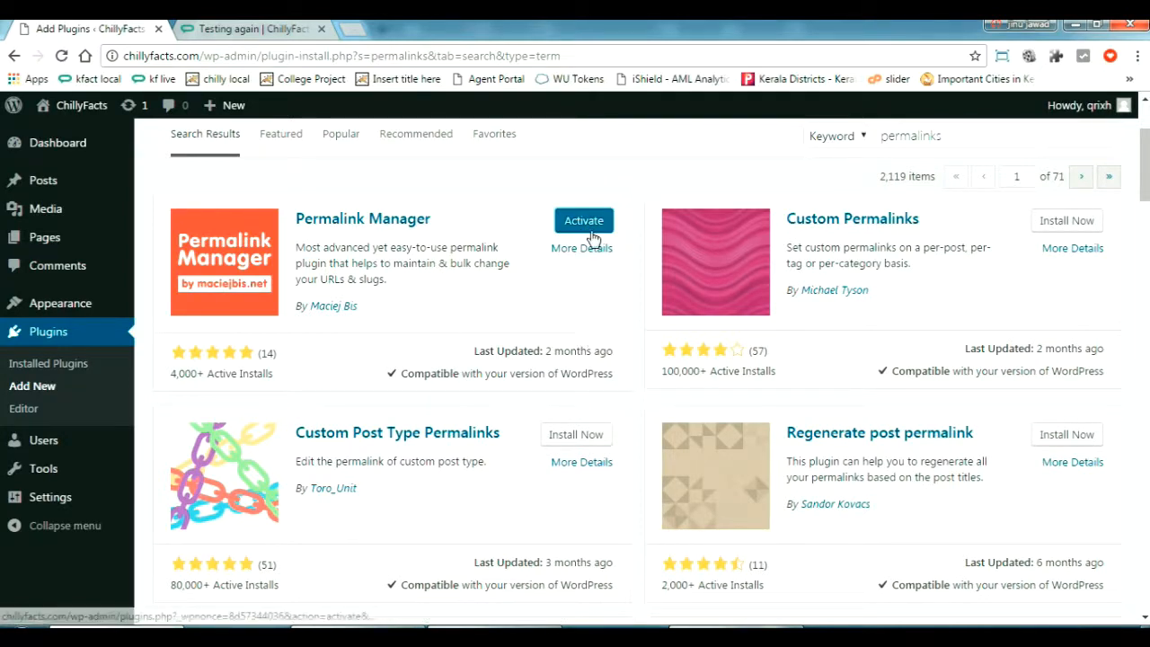
click(583, 220)
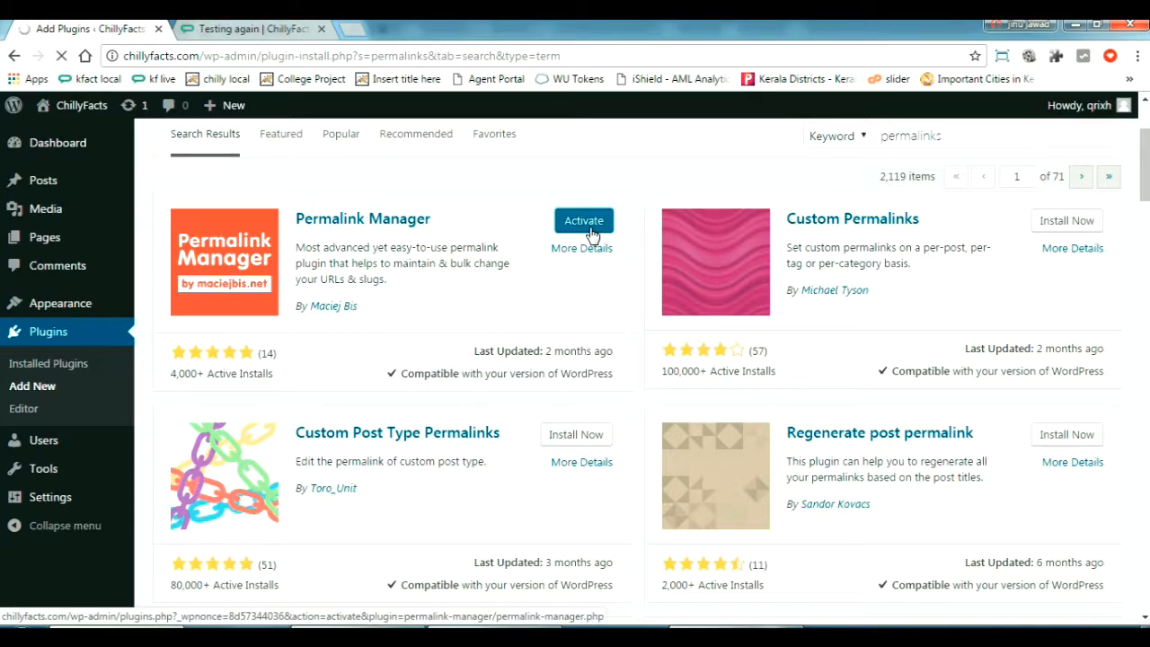
click(582, 220)
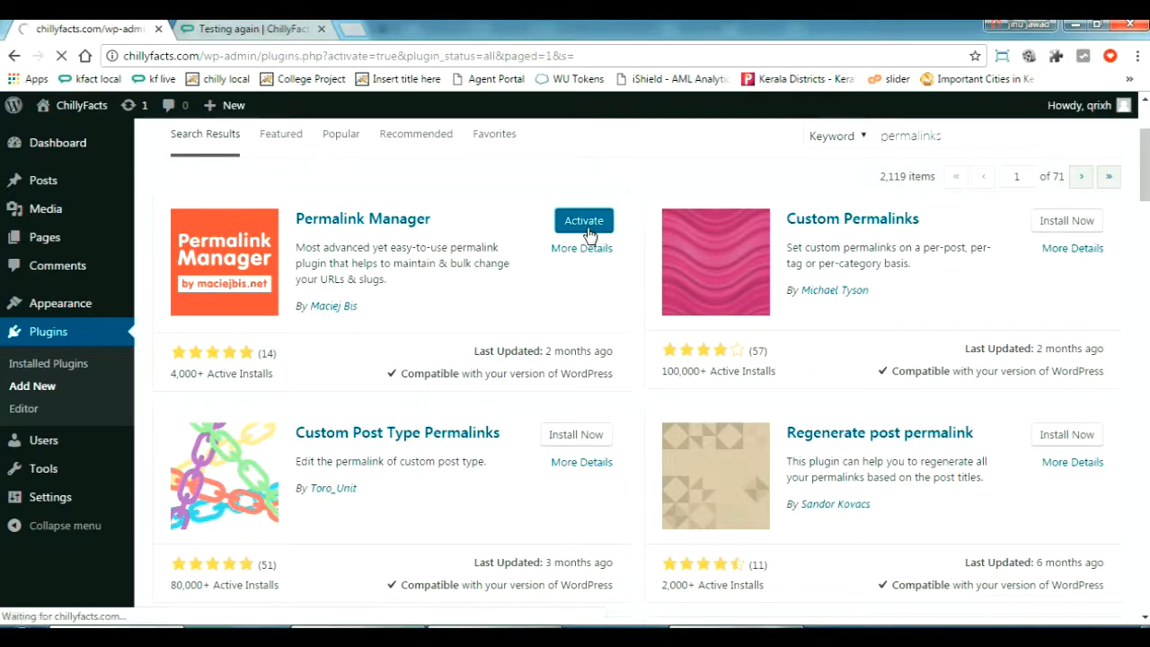
click(583, 220)
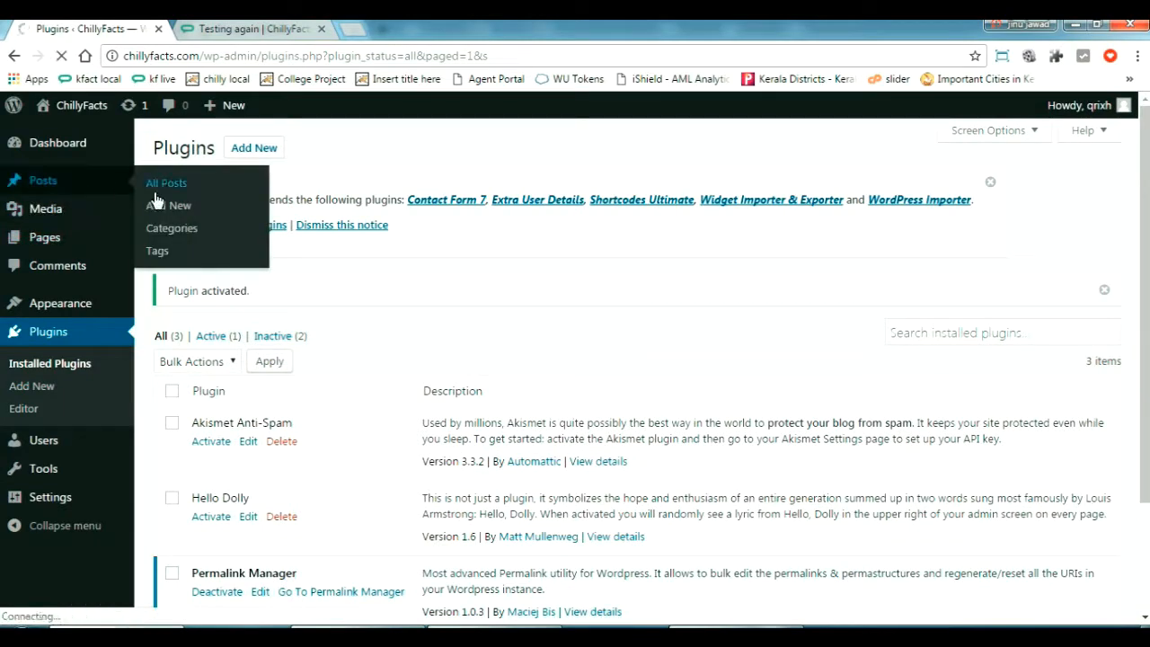
- Open 'Testing again' in the post editor from the All Posts list
click(166, 183)
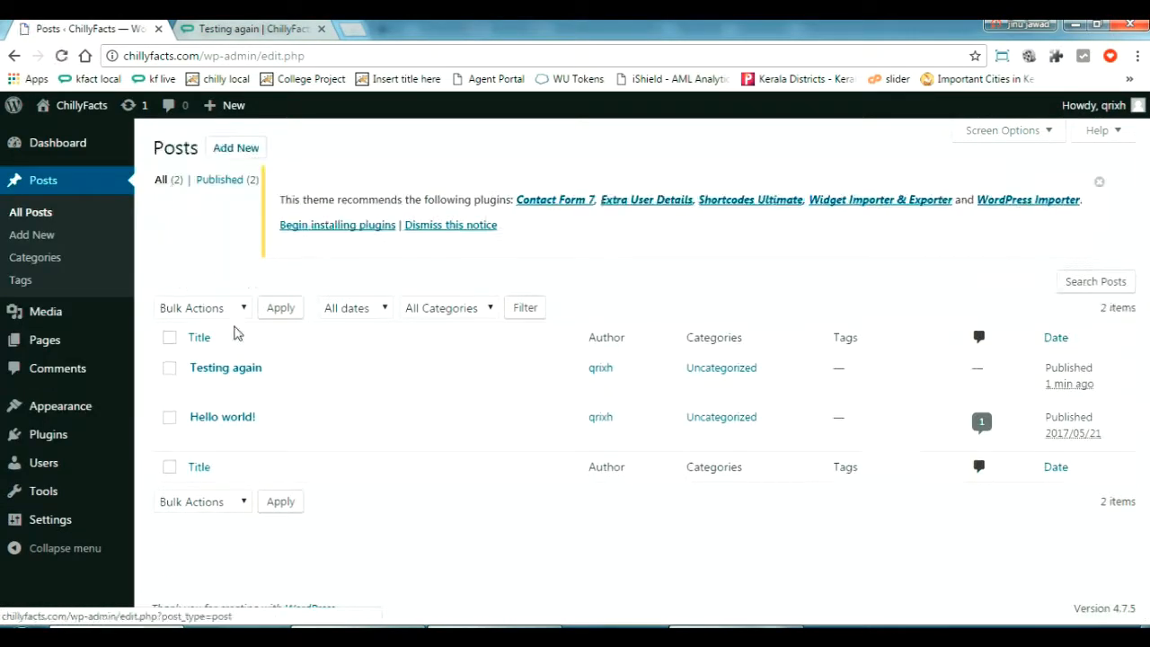
mouse_move(225, 367)
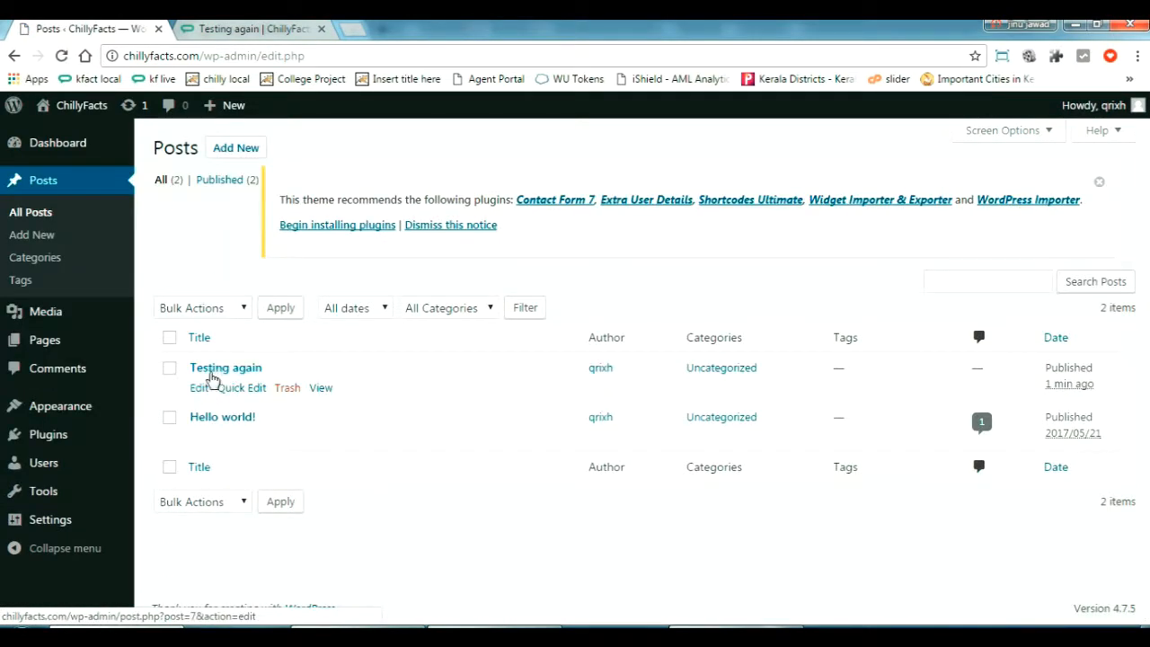
click(198, 388)
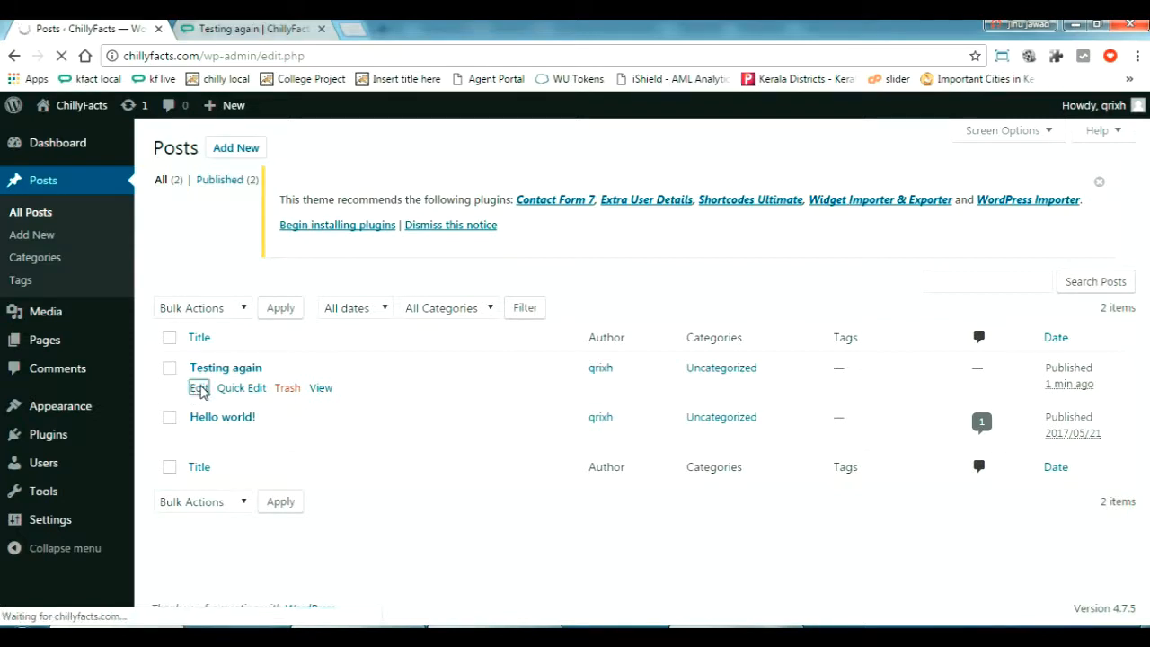
click(197, 387)
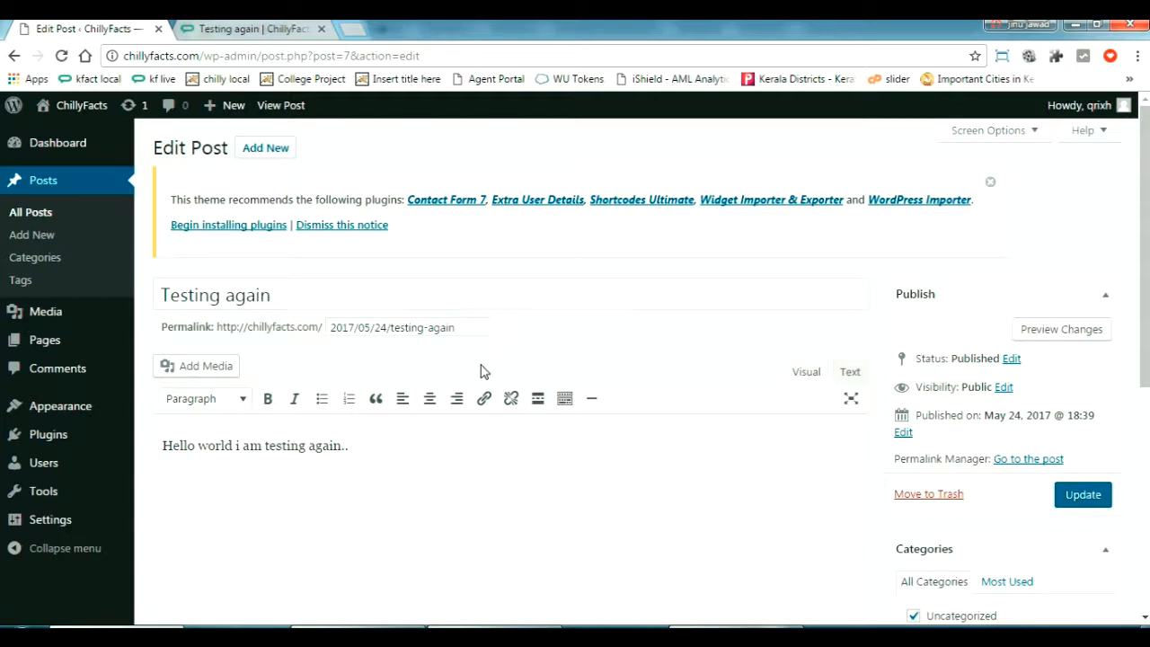
- Replace the permalink with 'Tesing_is_successfull', update the post, and select the new address
click(391, 327)
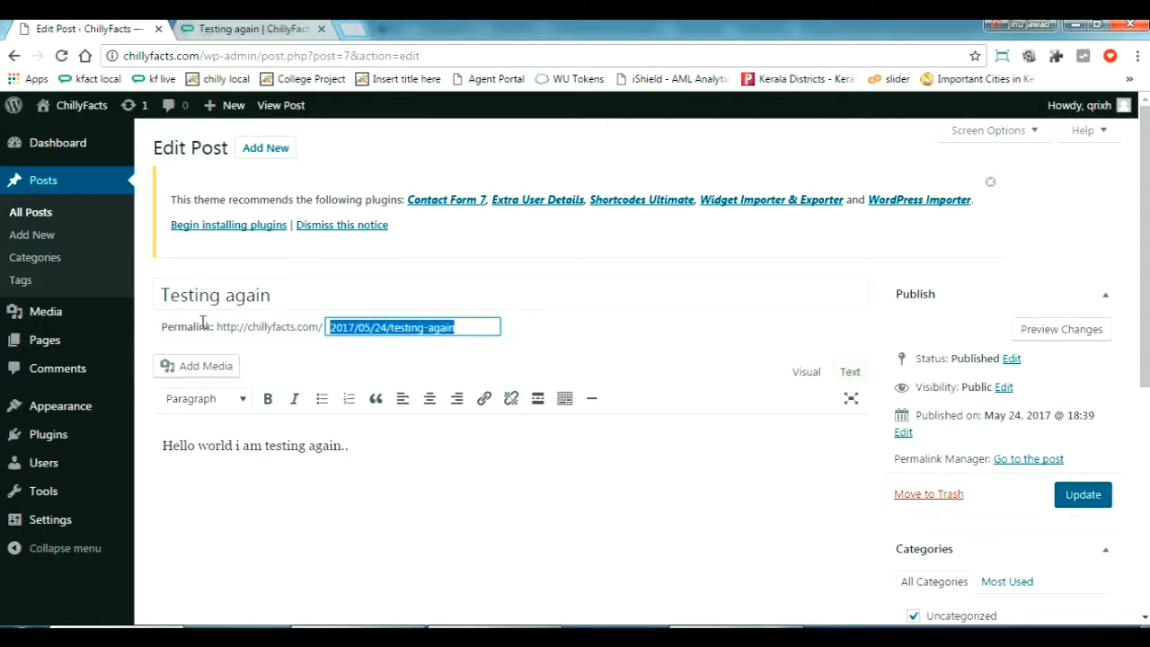
text(Tesing_is_)
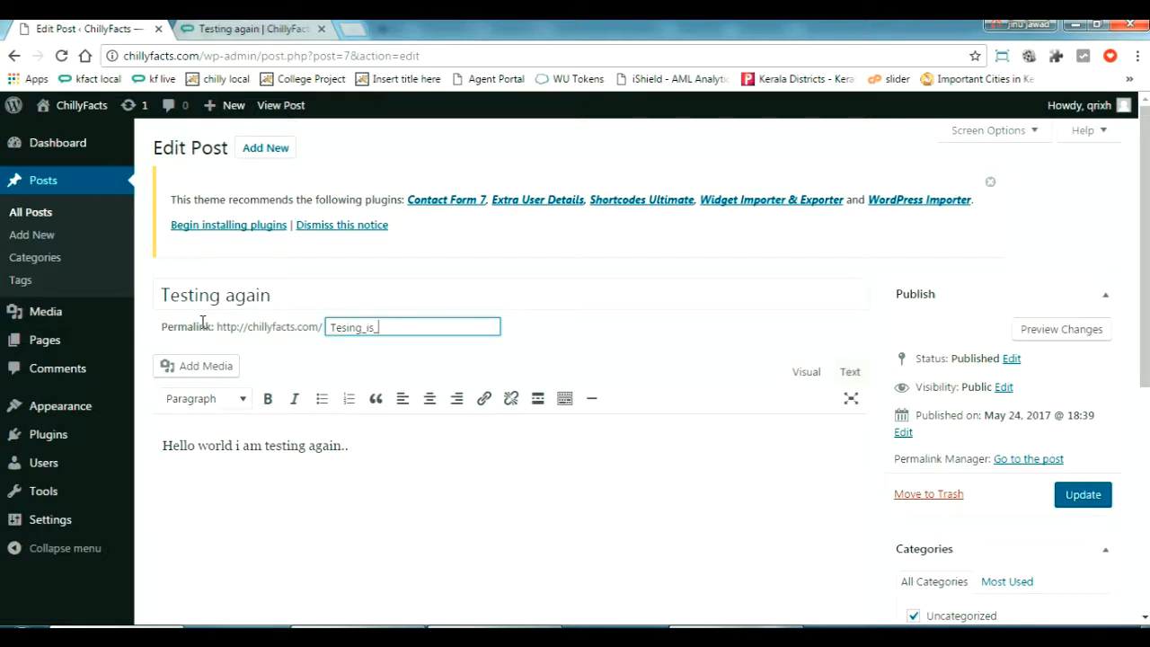
text(successfull)
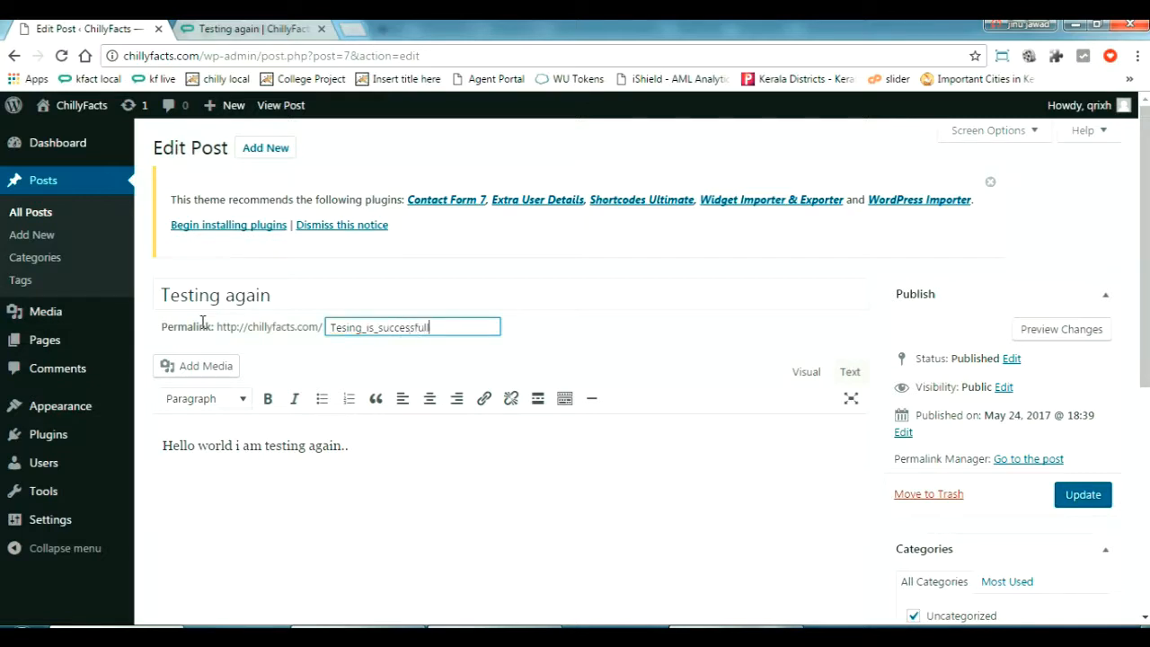
mouse_move(1051, 502)
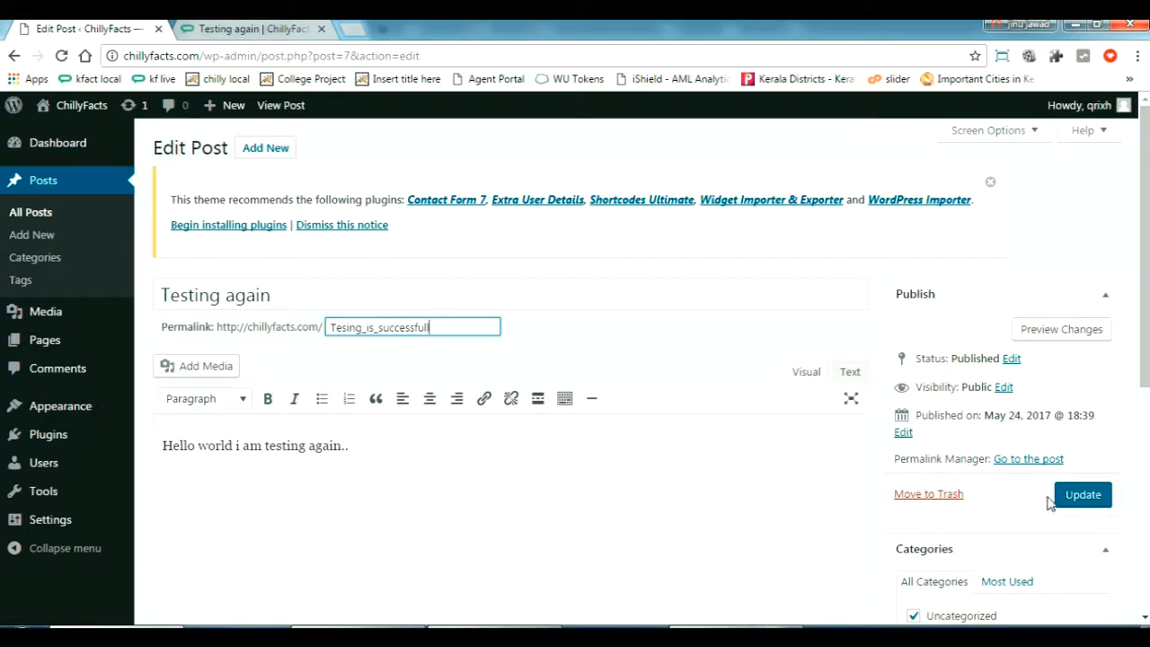
click(1081, 494)
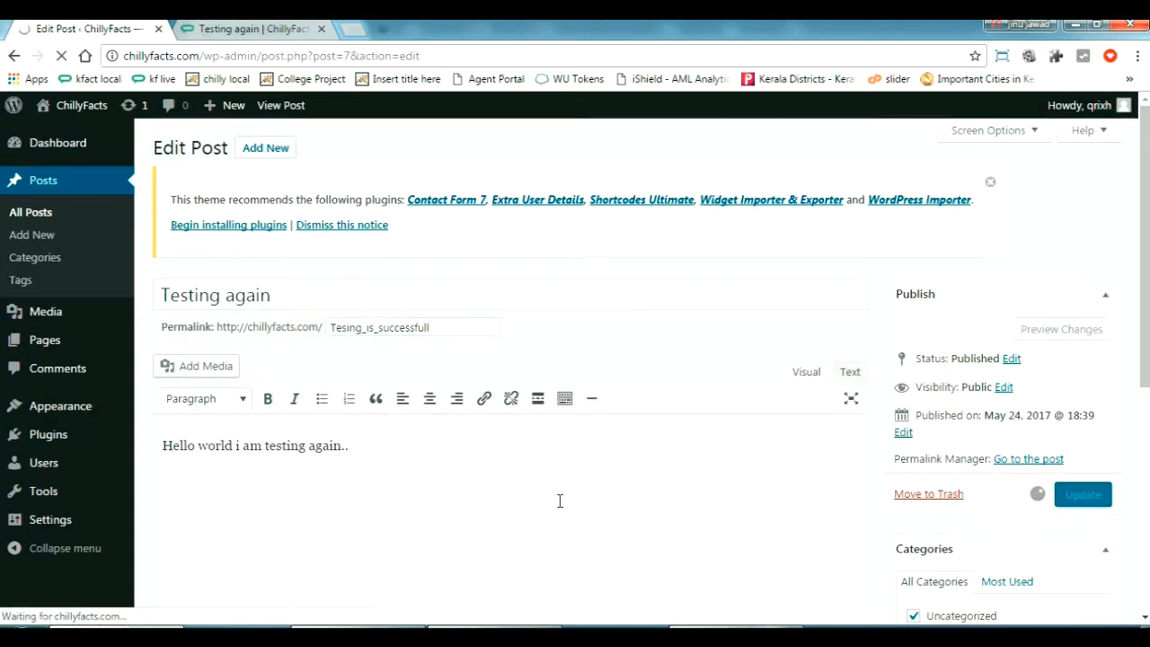
click(1082, 494)
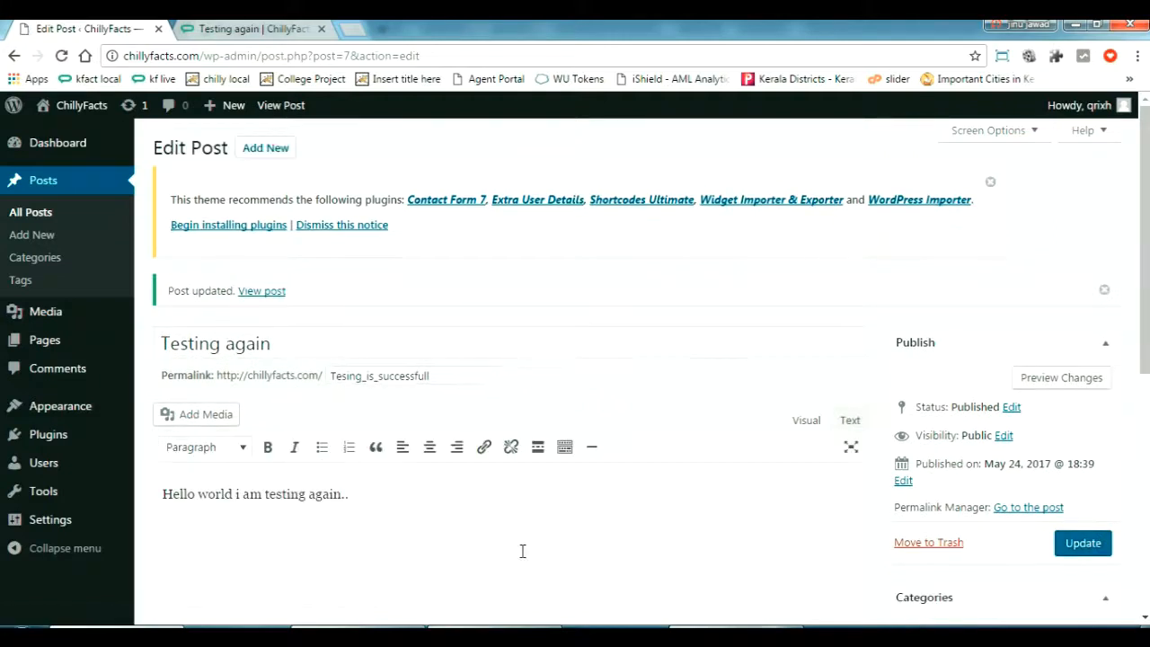
click(379, 375)
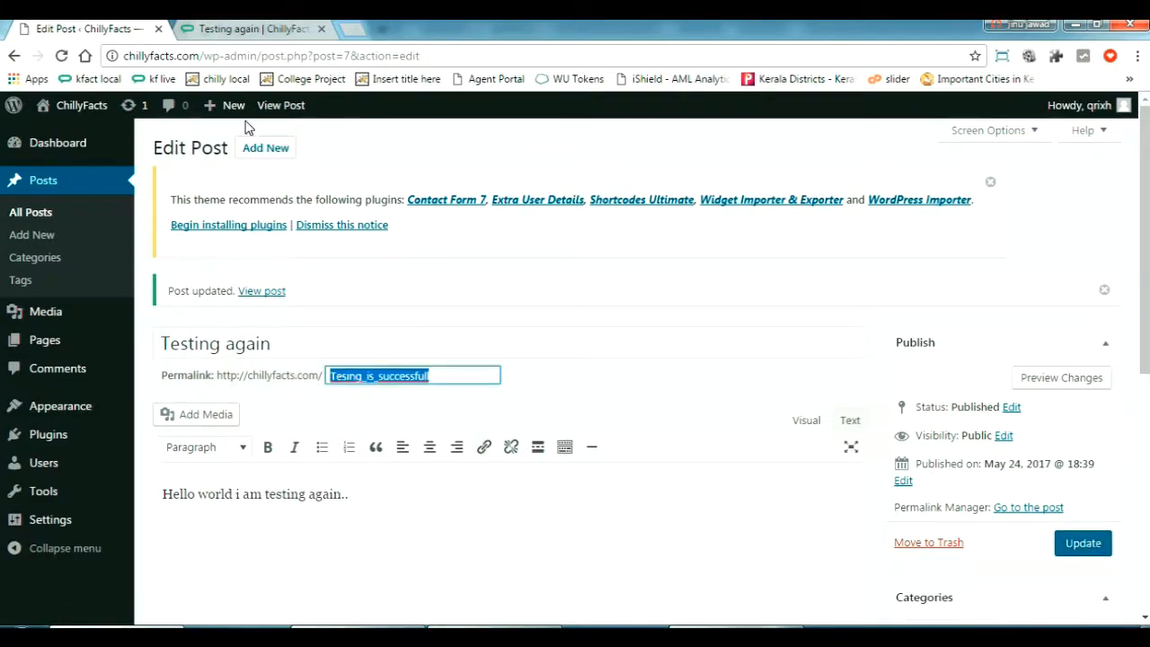
- Load the live 'Testing again' post at its new Tesing_is_successfull address
click(250, 27)
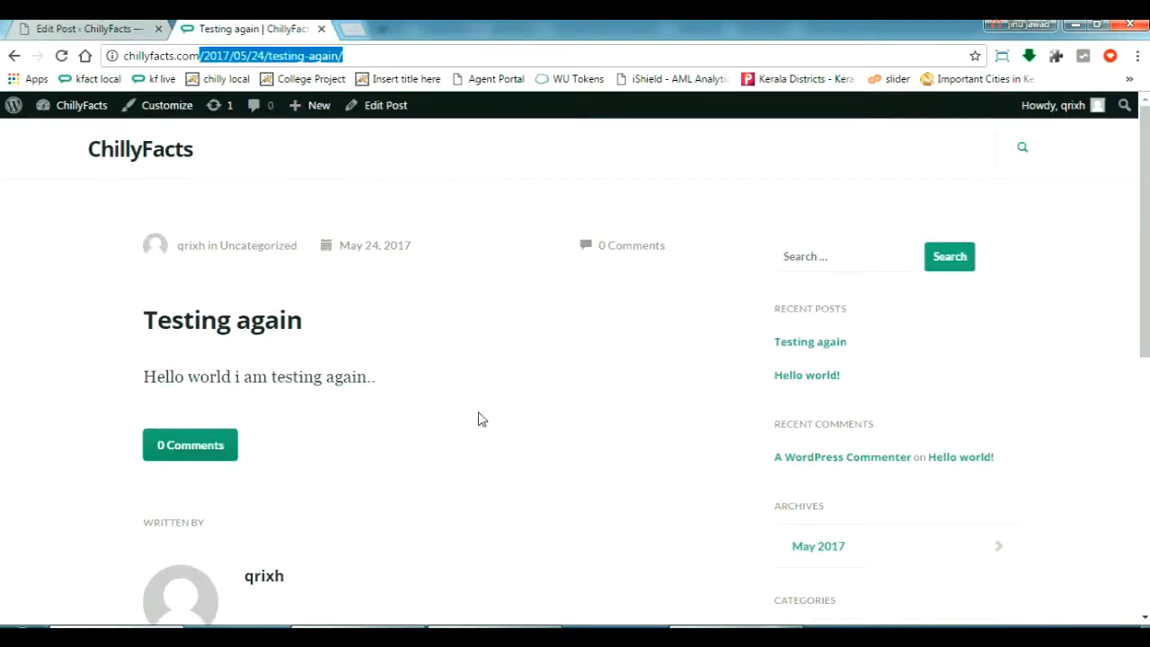
mouse_move(151, 158)
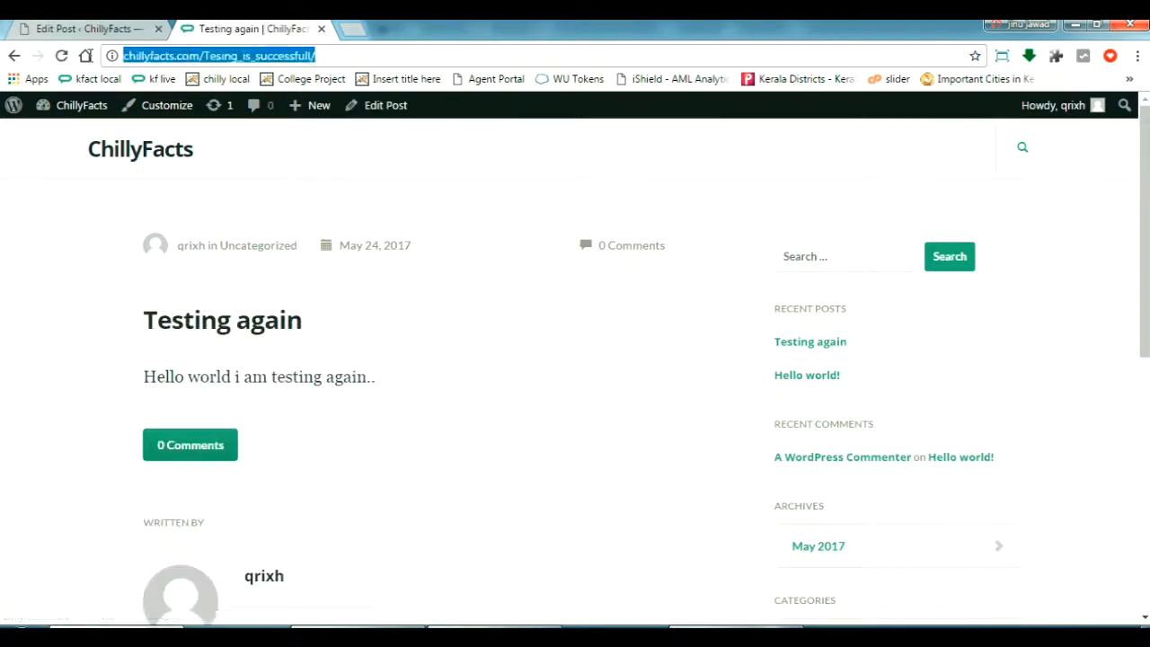
click(224, 54)
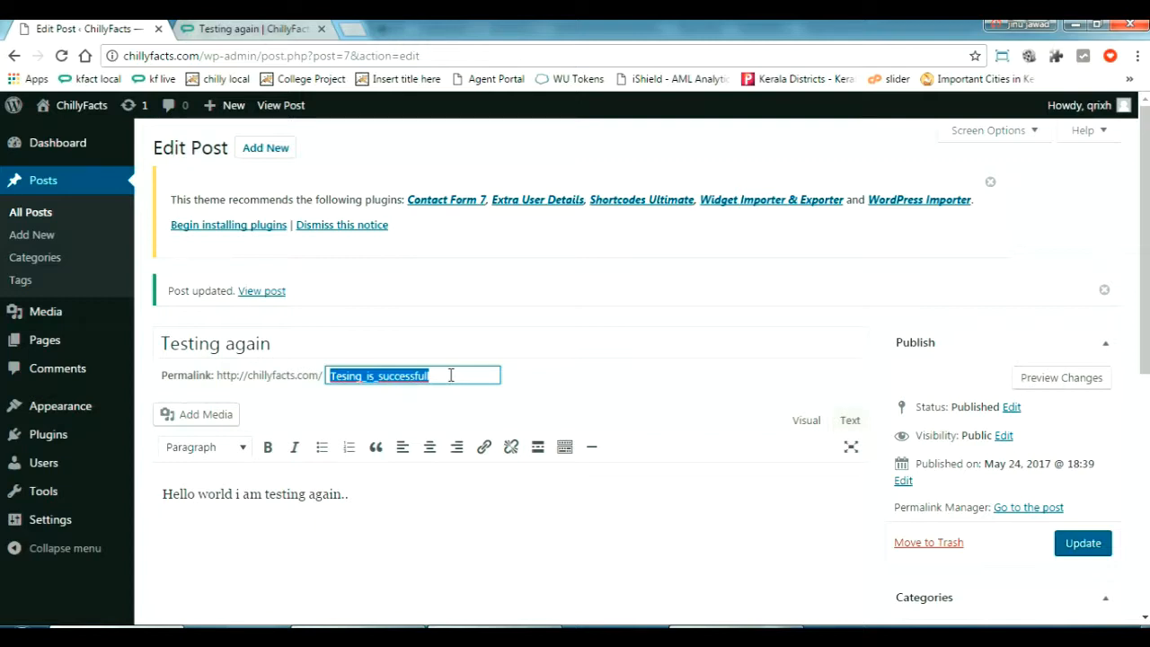
mouse_move(48, 434)
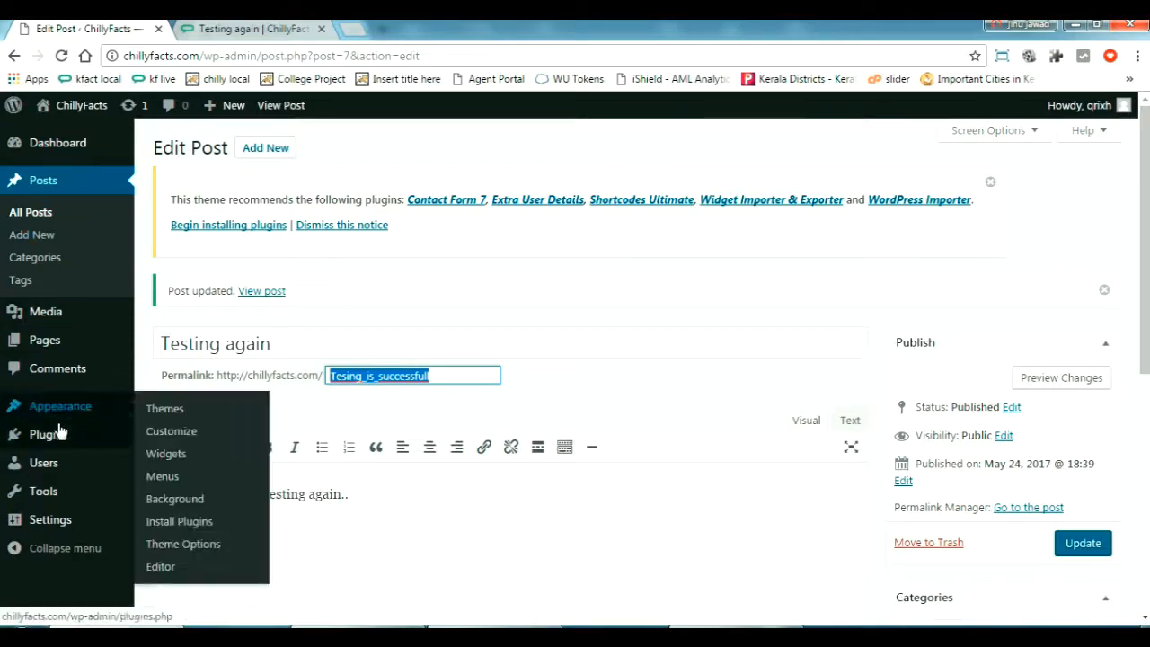
- Go to Installed Plugins and scroll to the active Permalink Manager entry
click(48, 434)
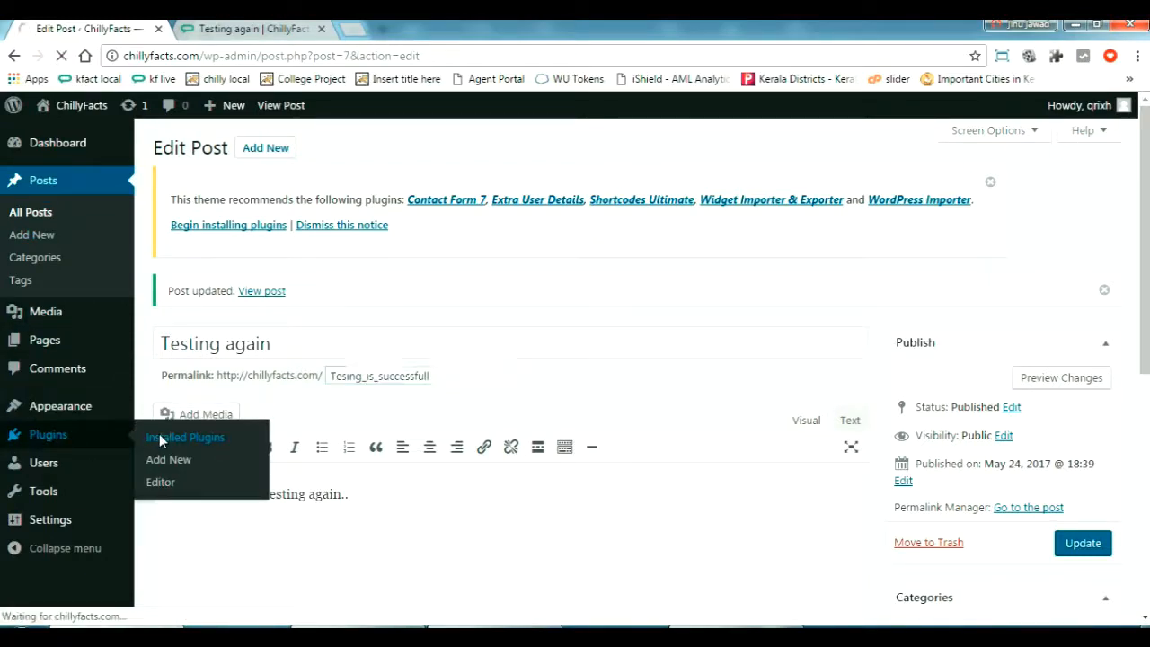
click(184, 437)
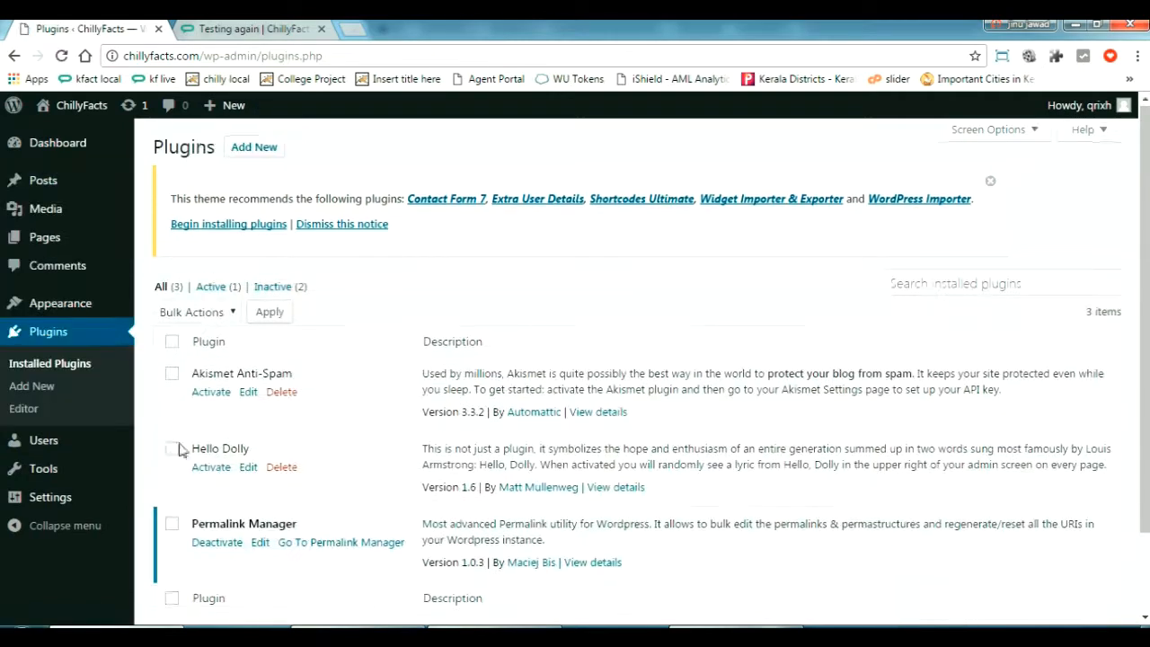
scroll(down, 3)
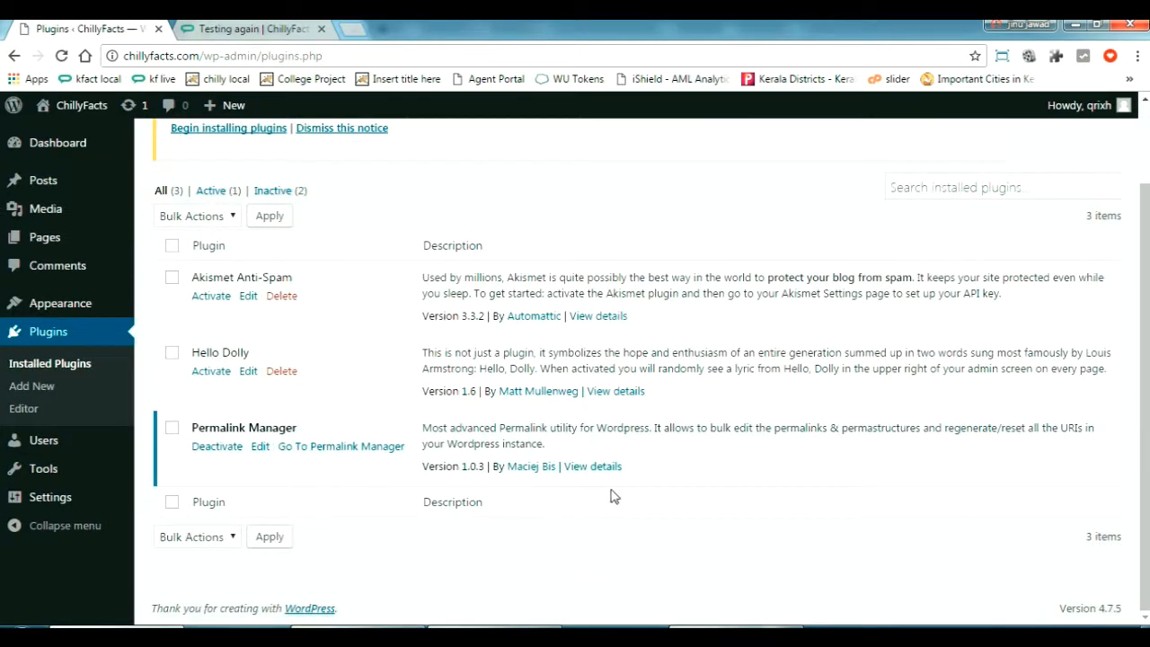